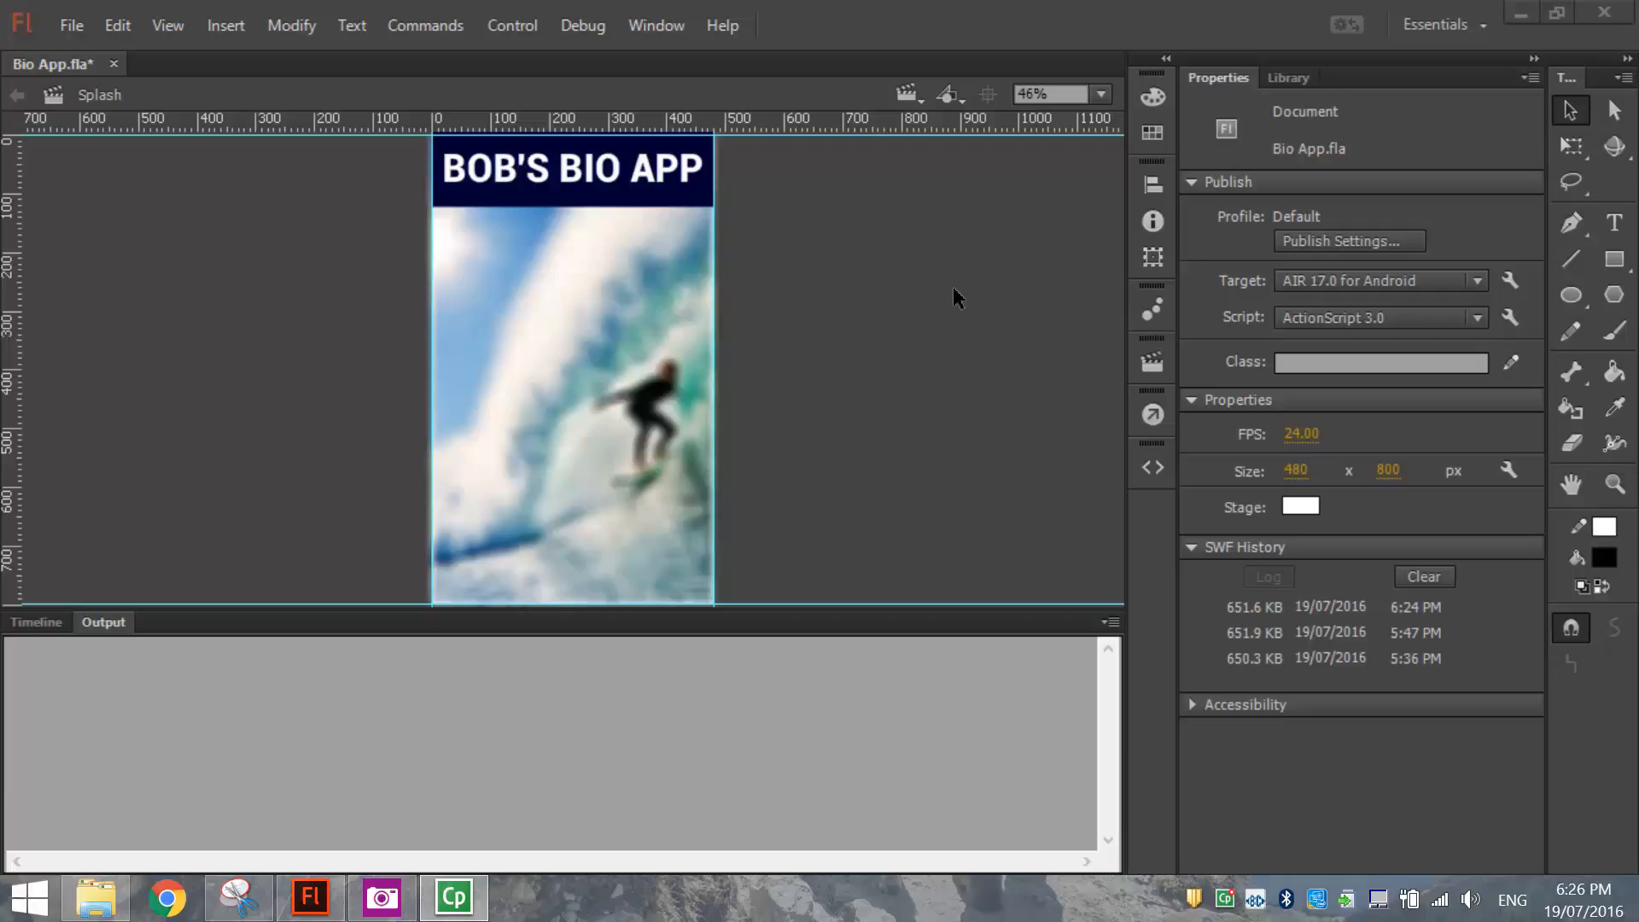
mouse_move(935, 250)
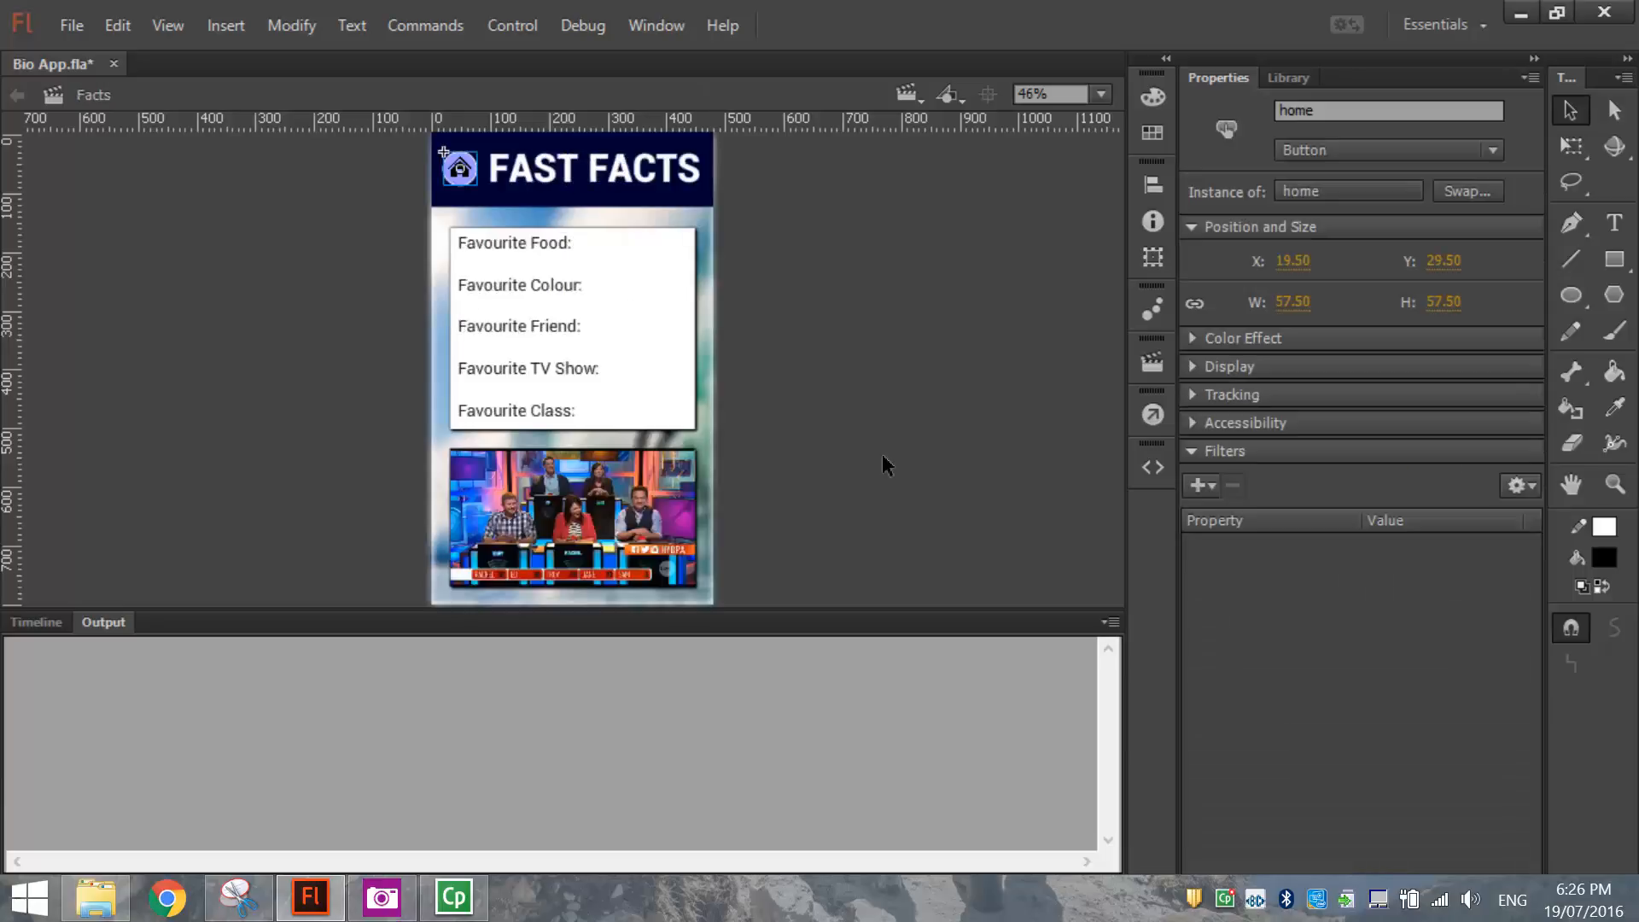
Step: Switch scenes to review the app, ending on the four-button Contents scene
click(16, 95)
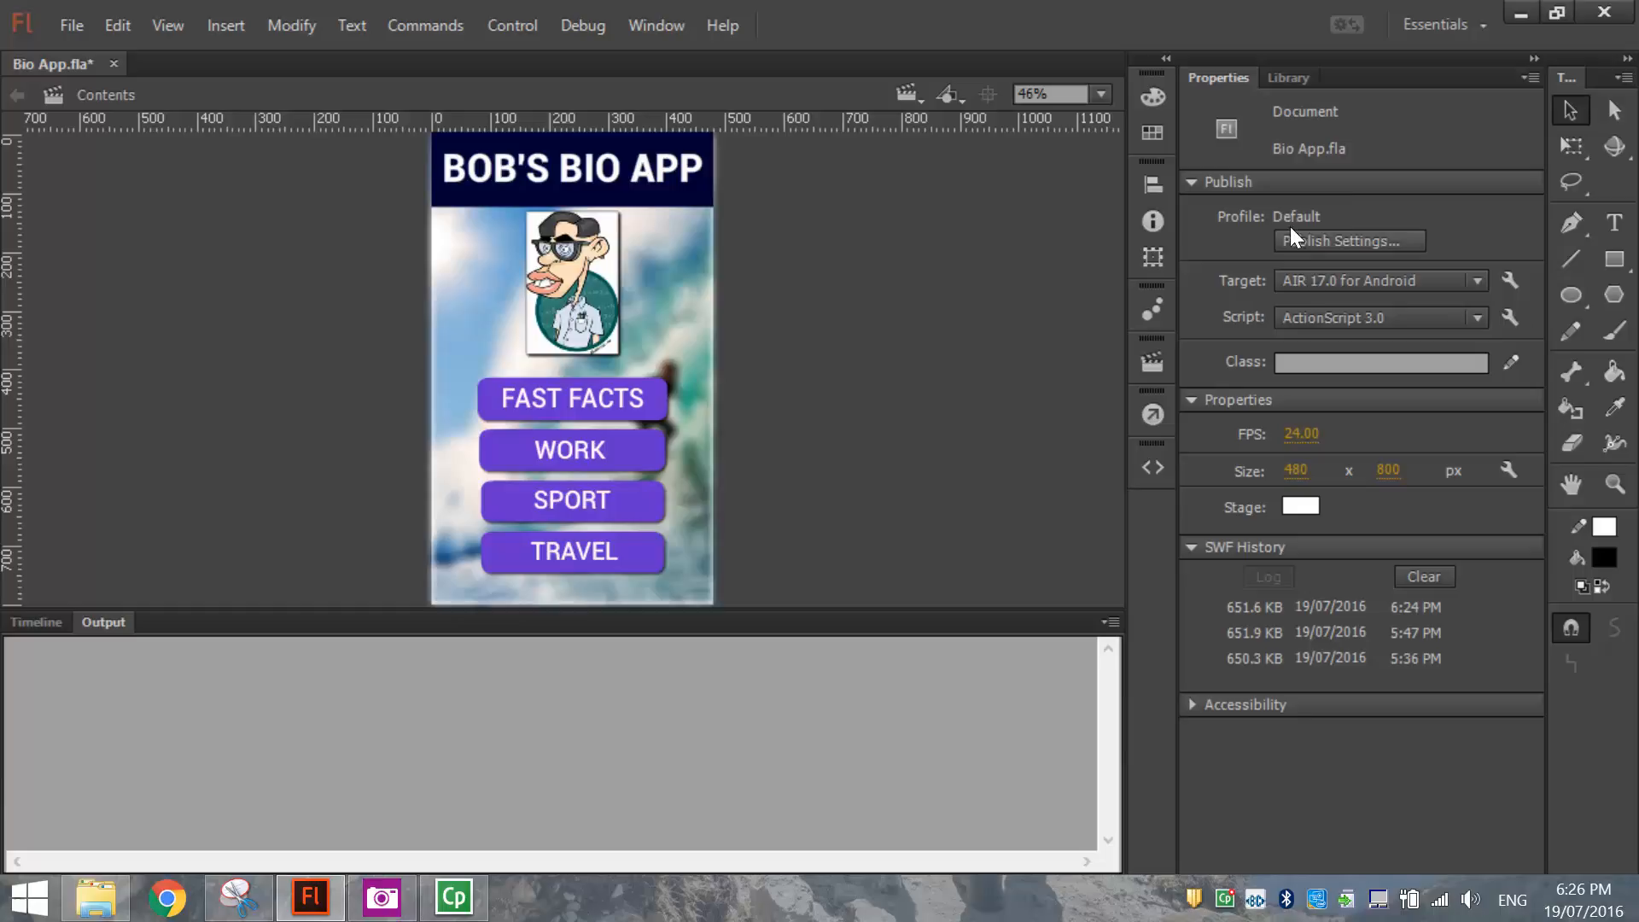
mouse_move(1368, 248)
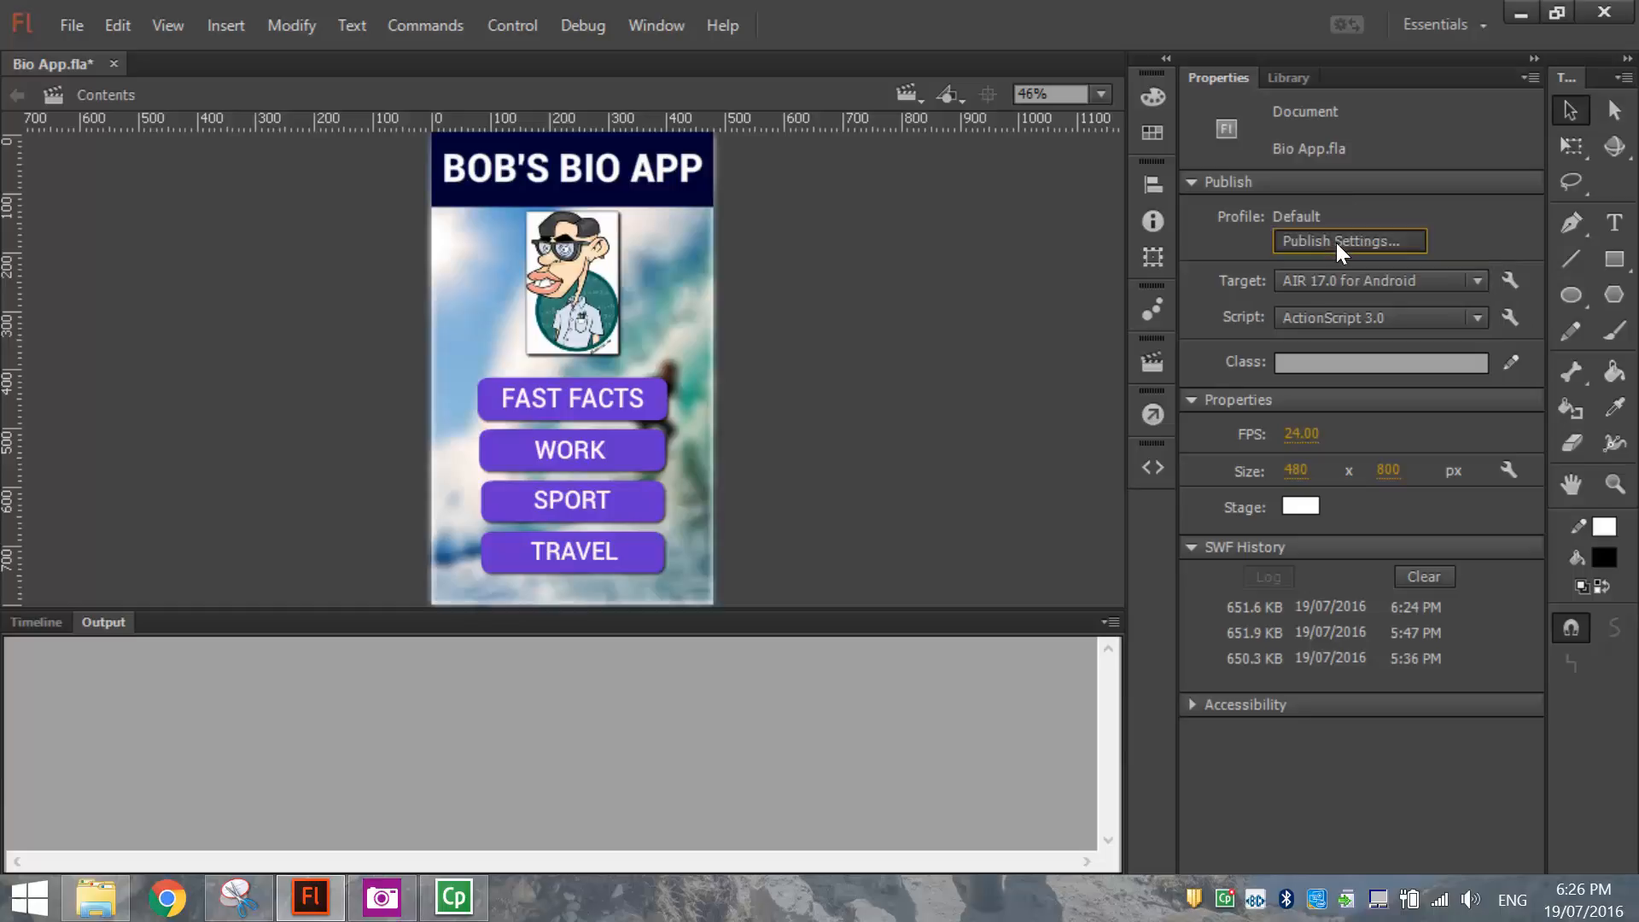
Step: Reach the AIR for Android player settings for Bio App via Publish Settings
click(1349, 240)
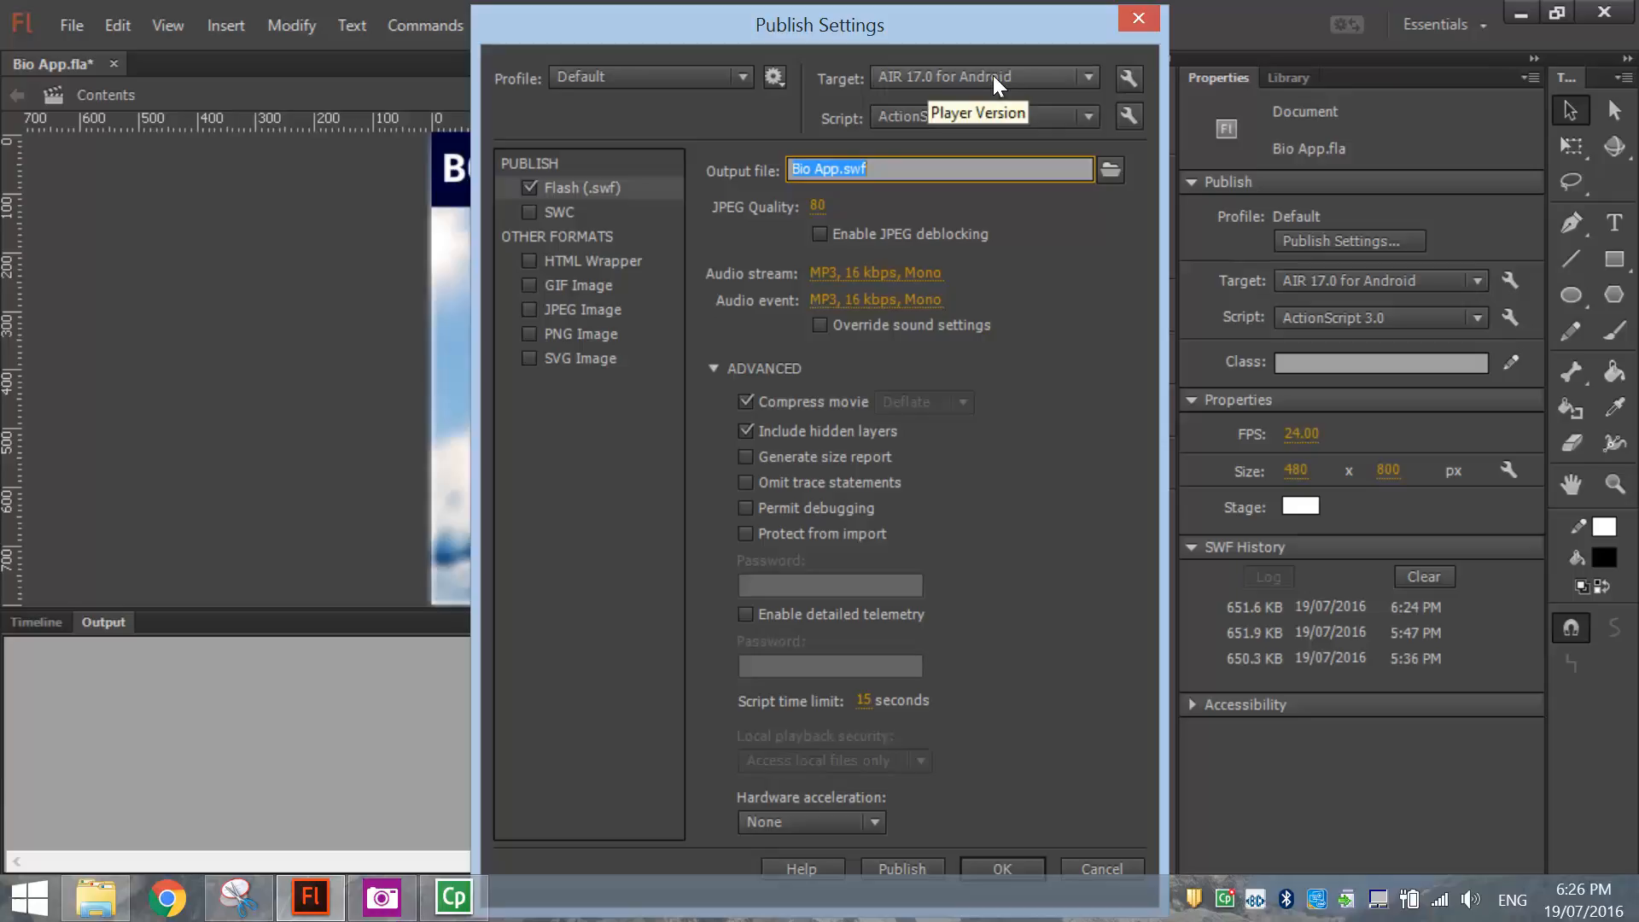
mouse_move(1127, 78)
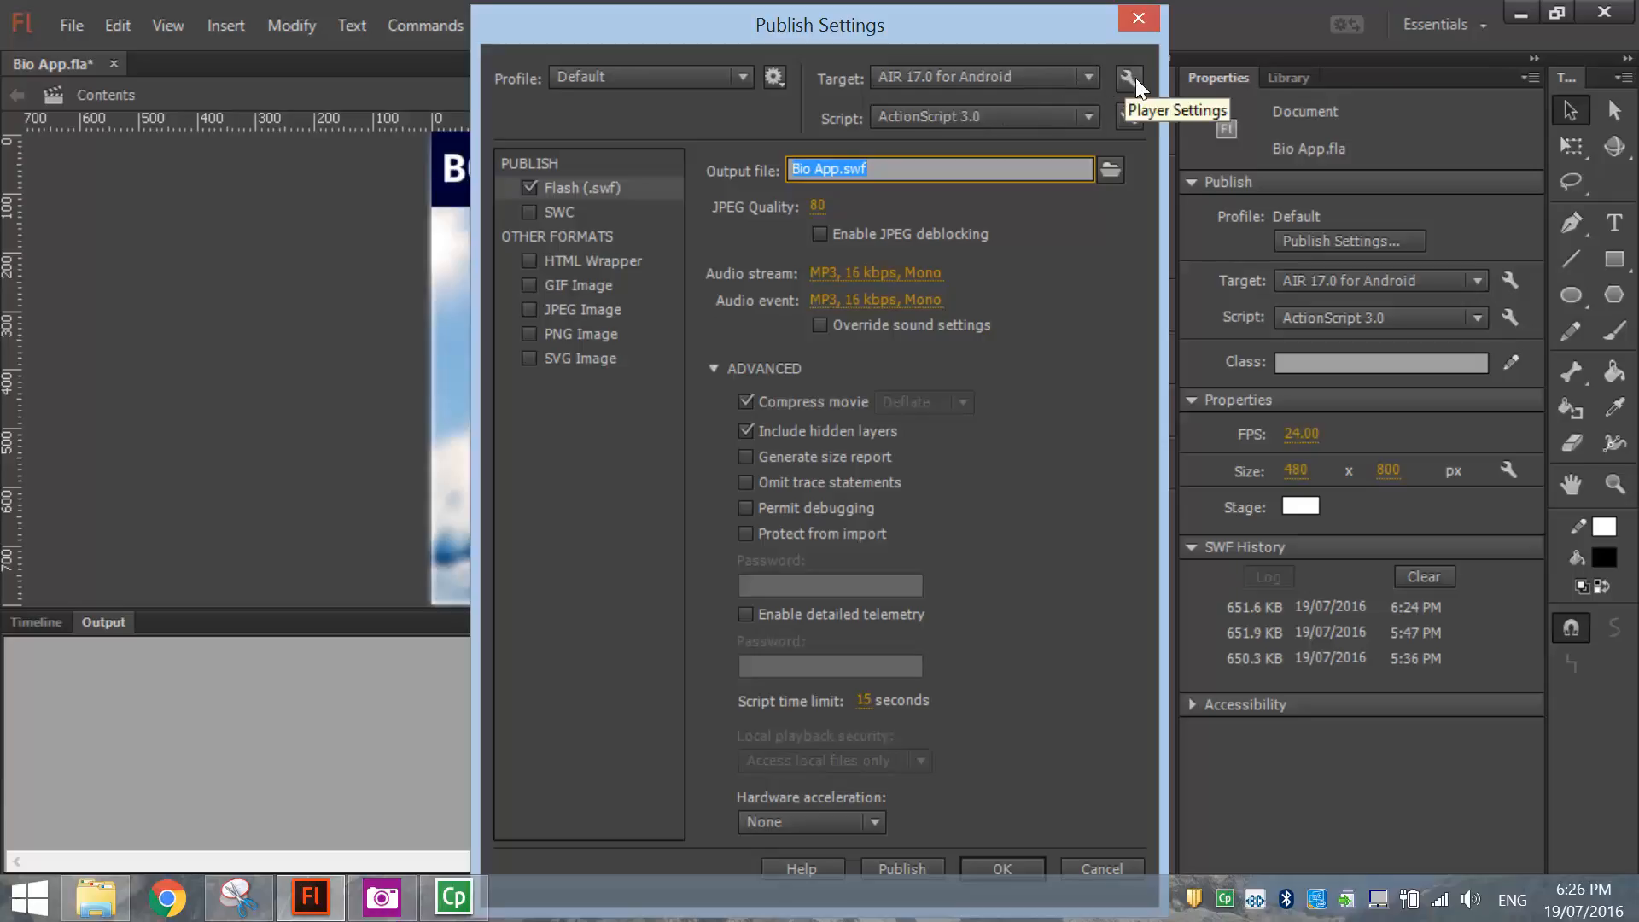
click(1128, 78)
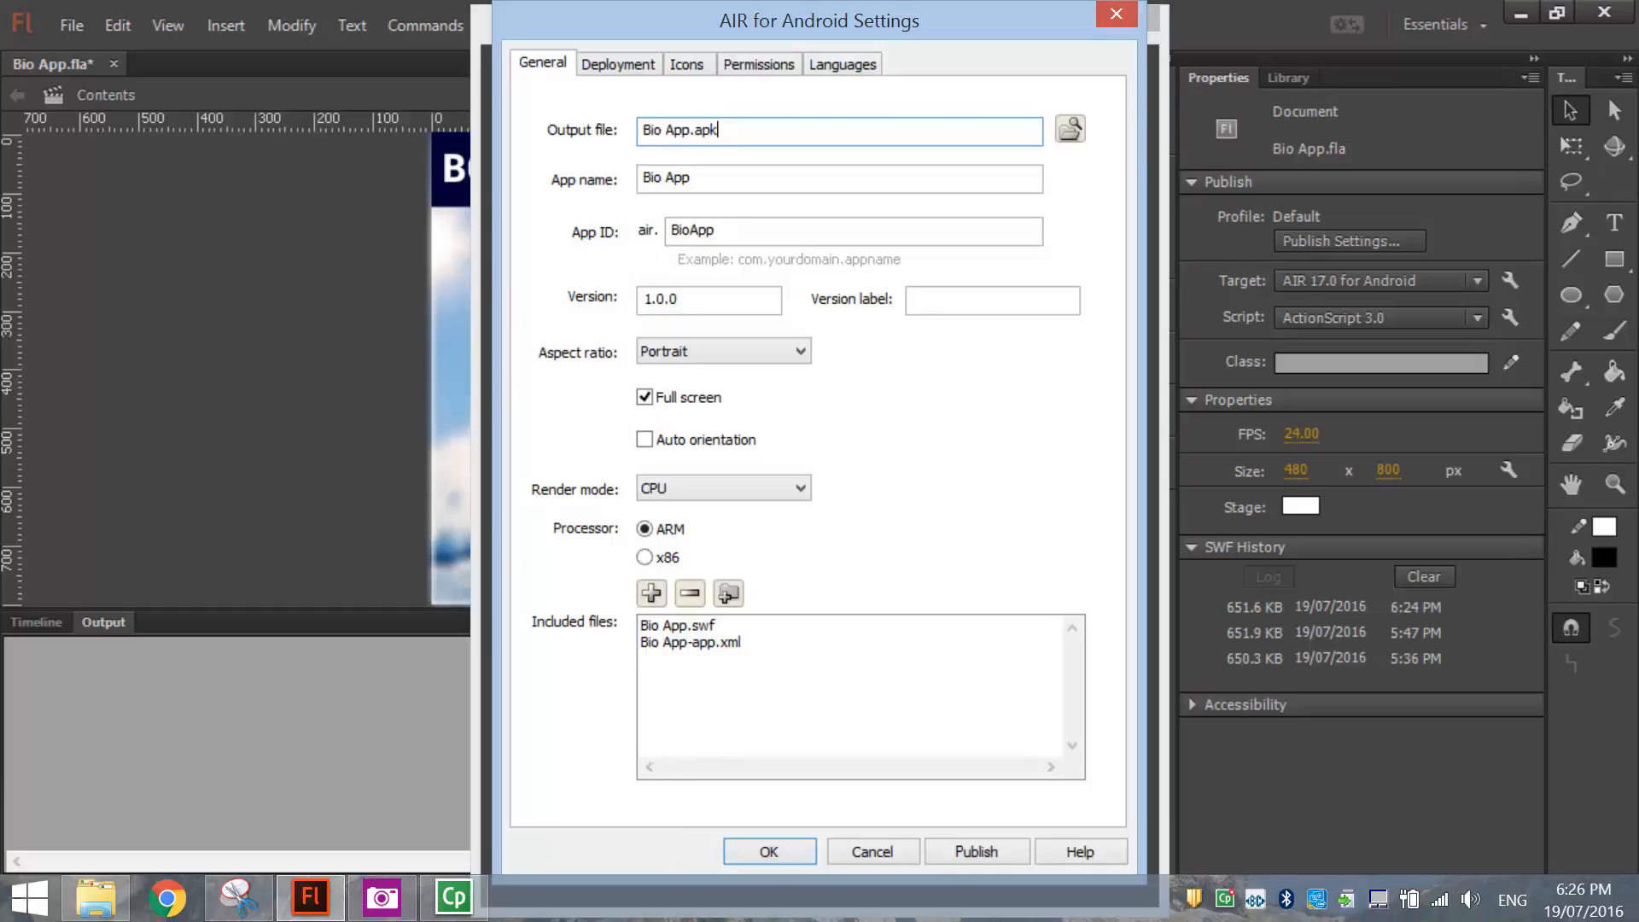
double_click(666, 130)
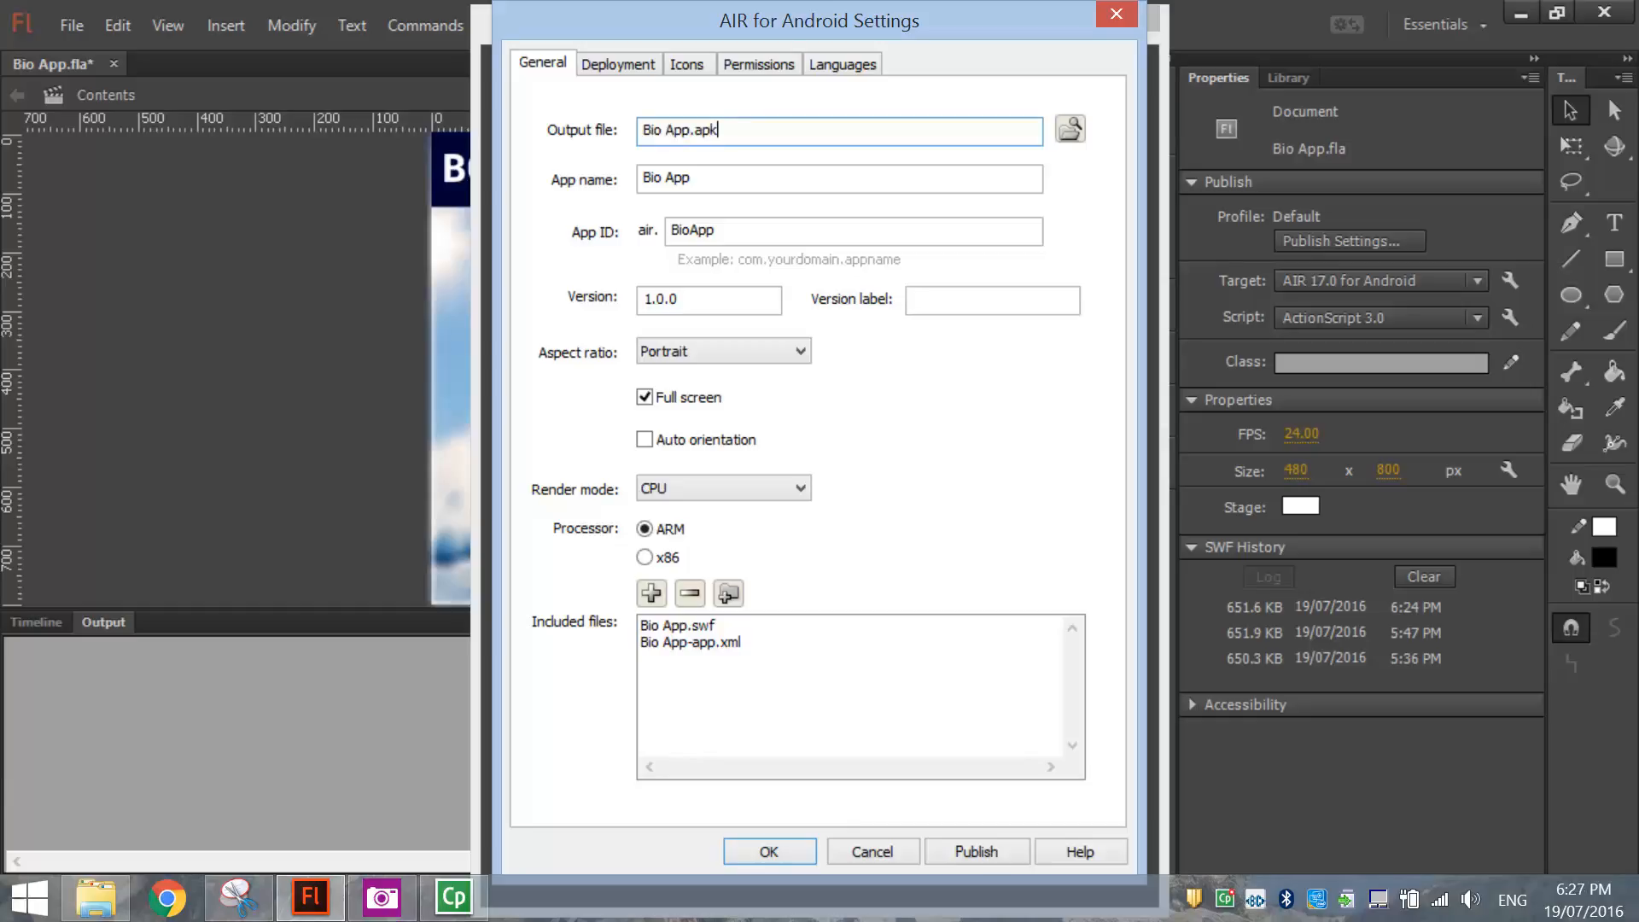
click(837, 177)
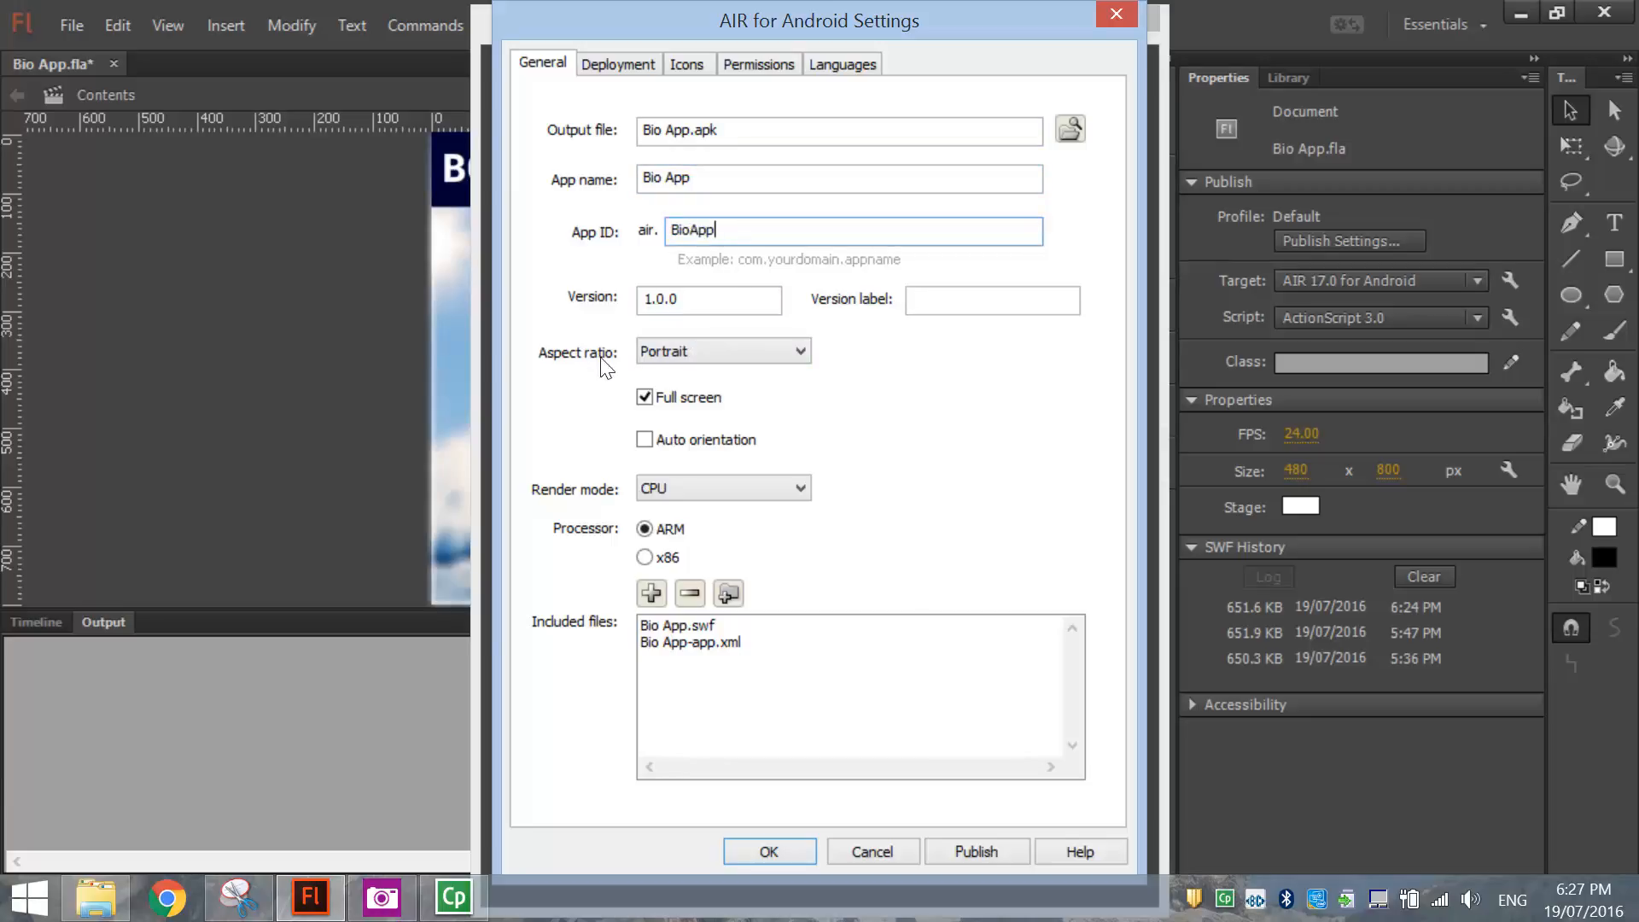
click(645, 396)
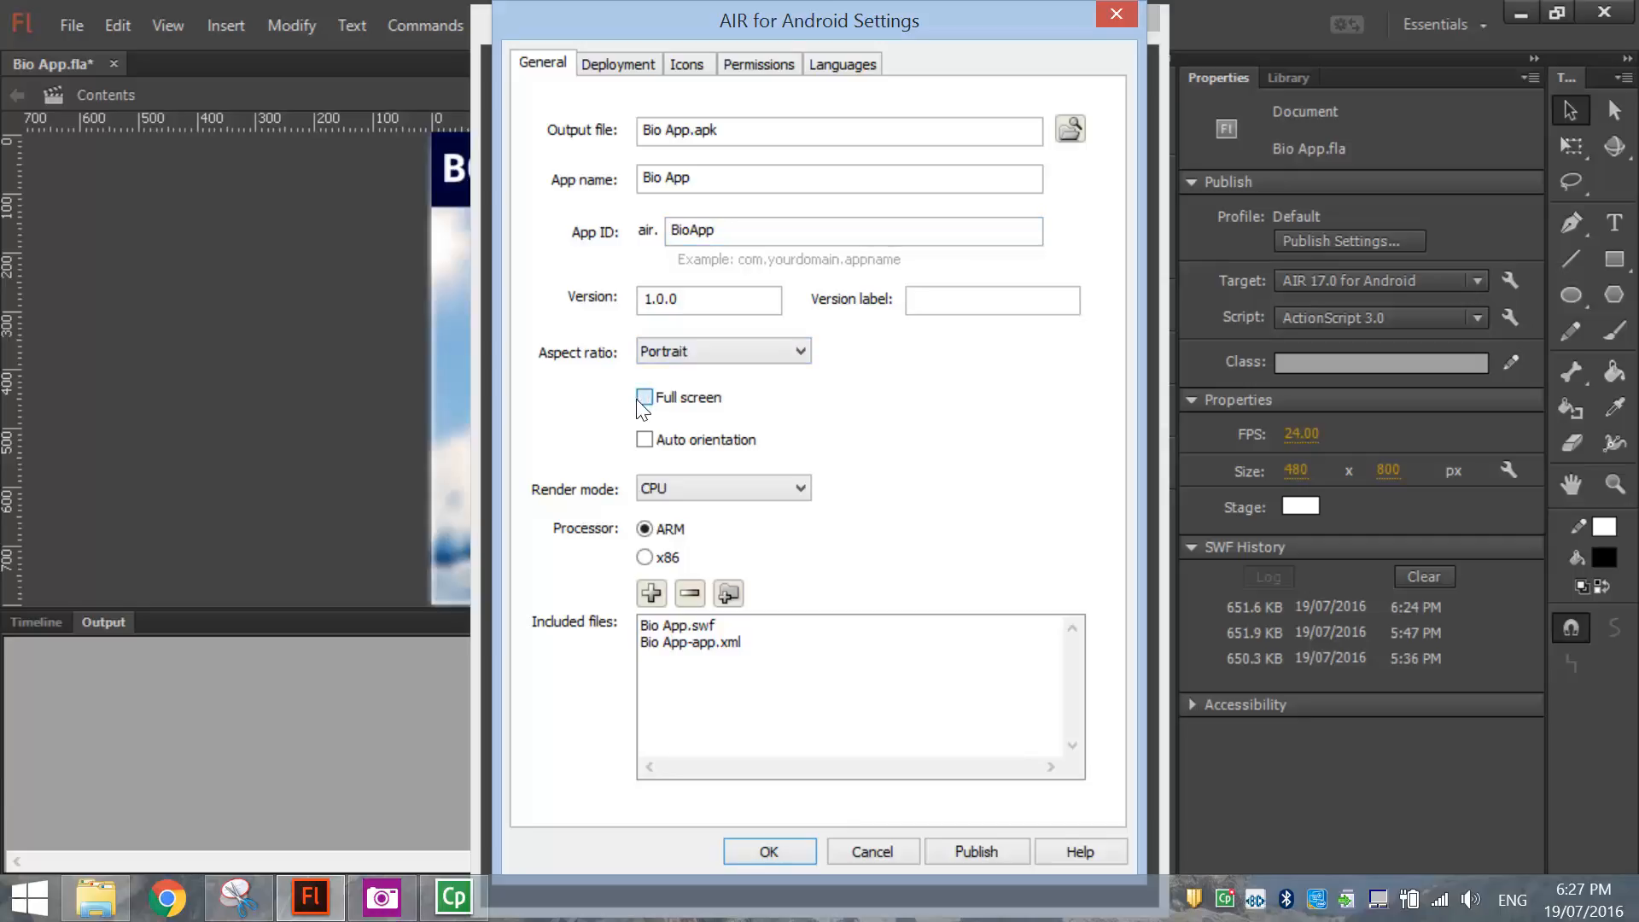
click(645, 397)
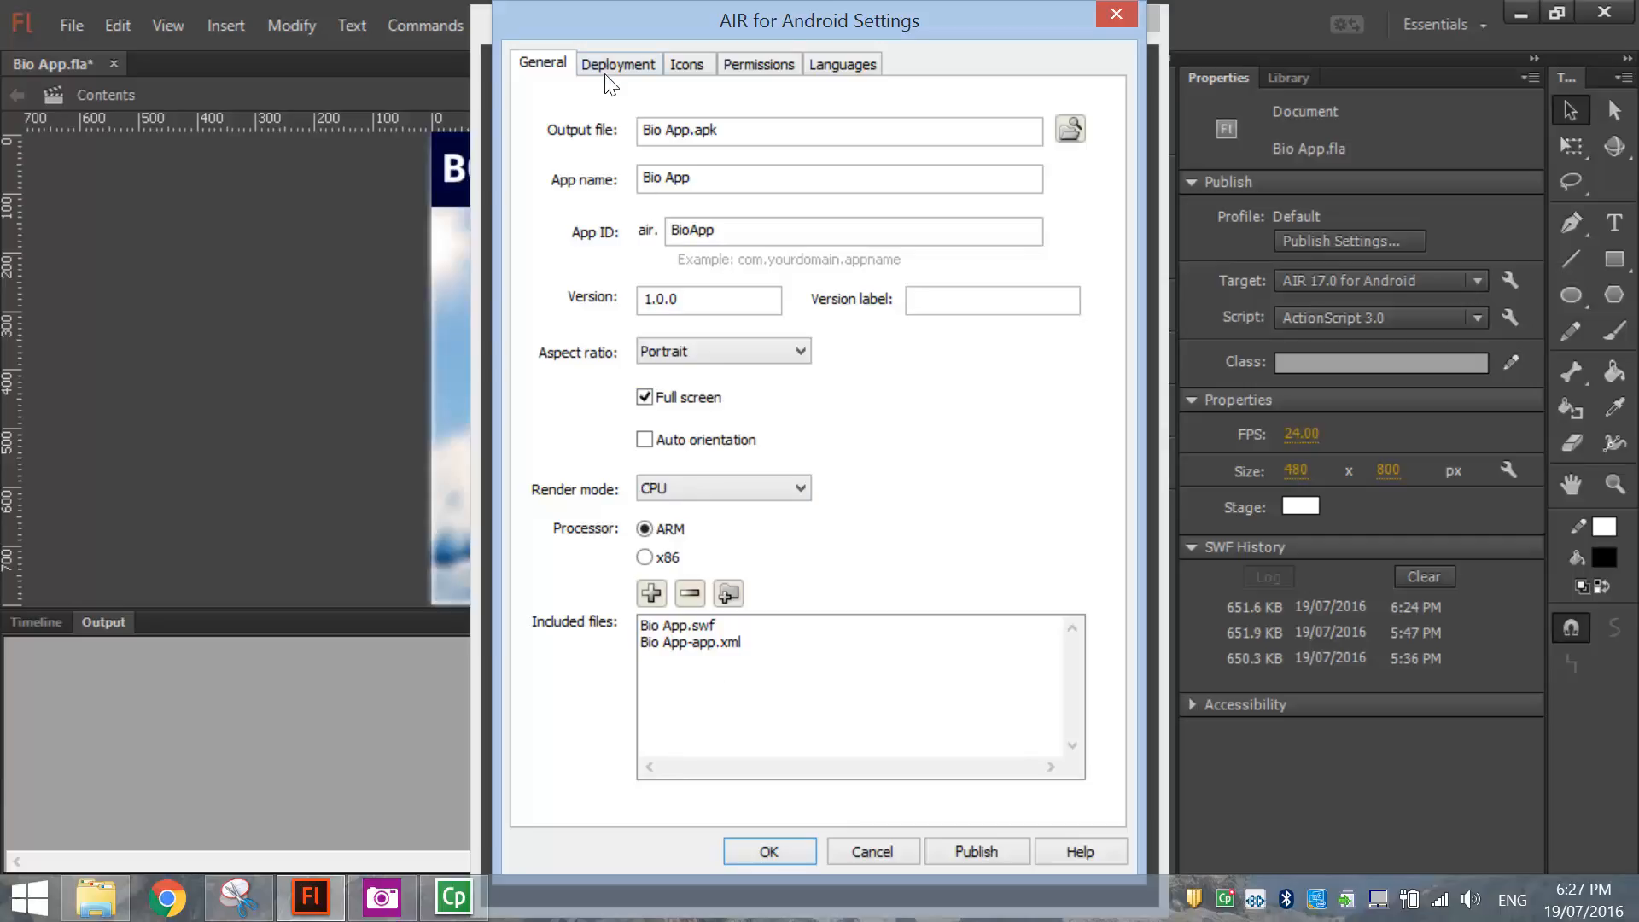
Step: View the Deployment settings with Certificate.p12, peeking at and cancelling the new-certificate form
click(616, 64)
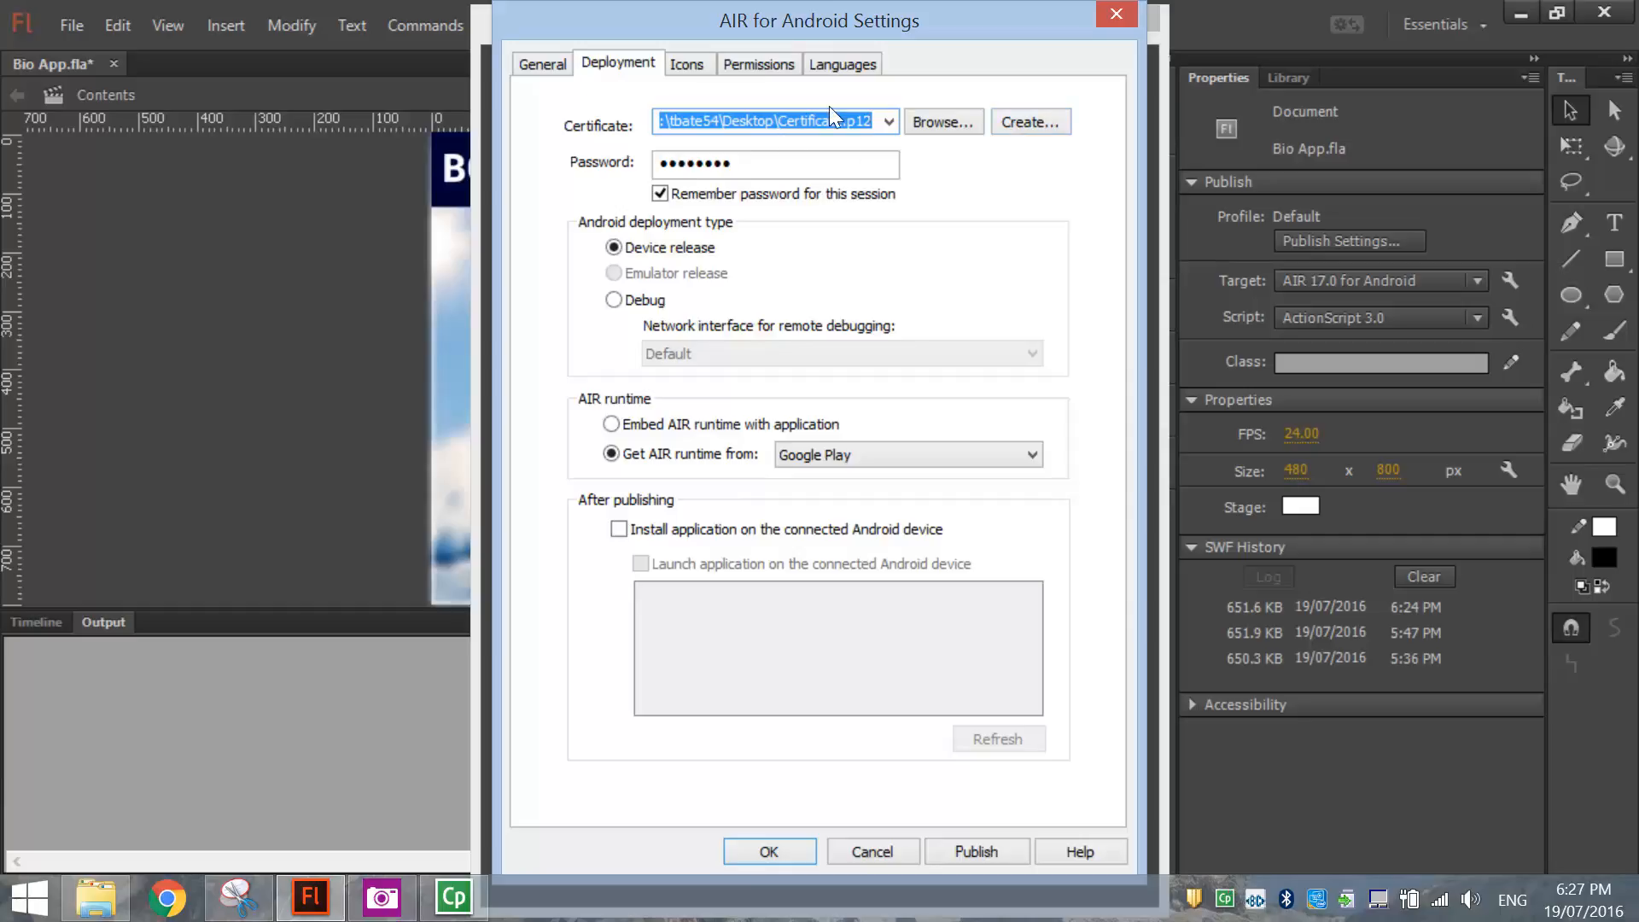
click(1028, 122)
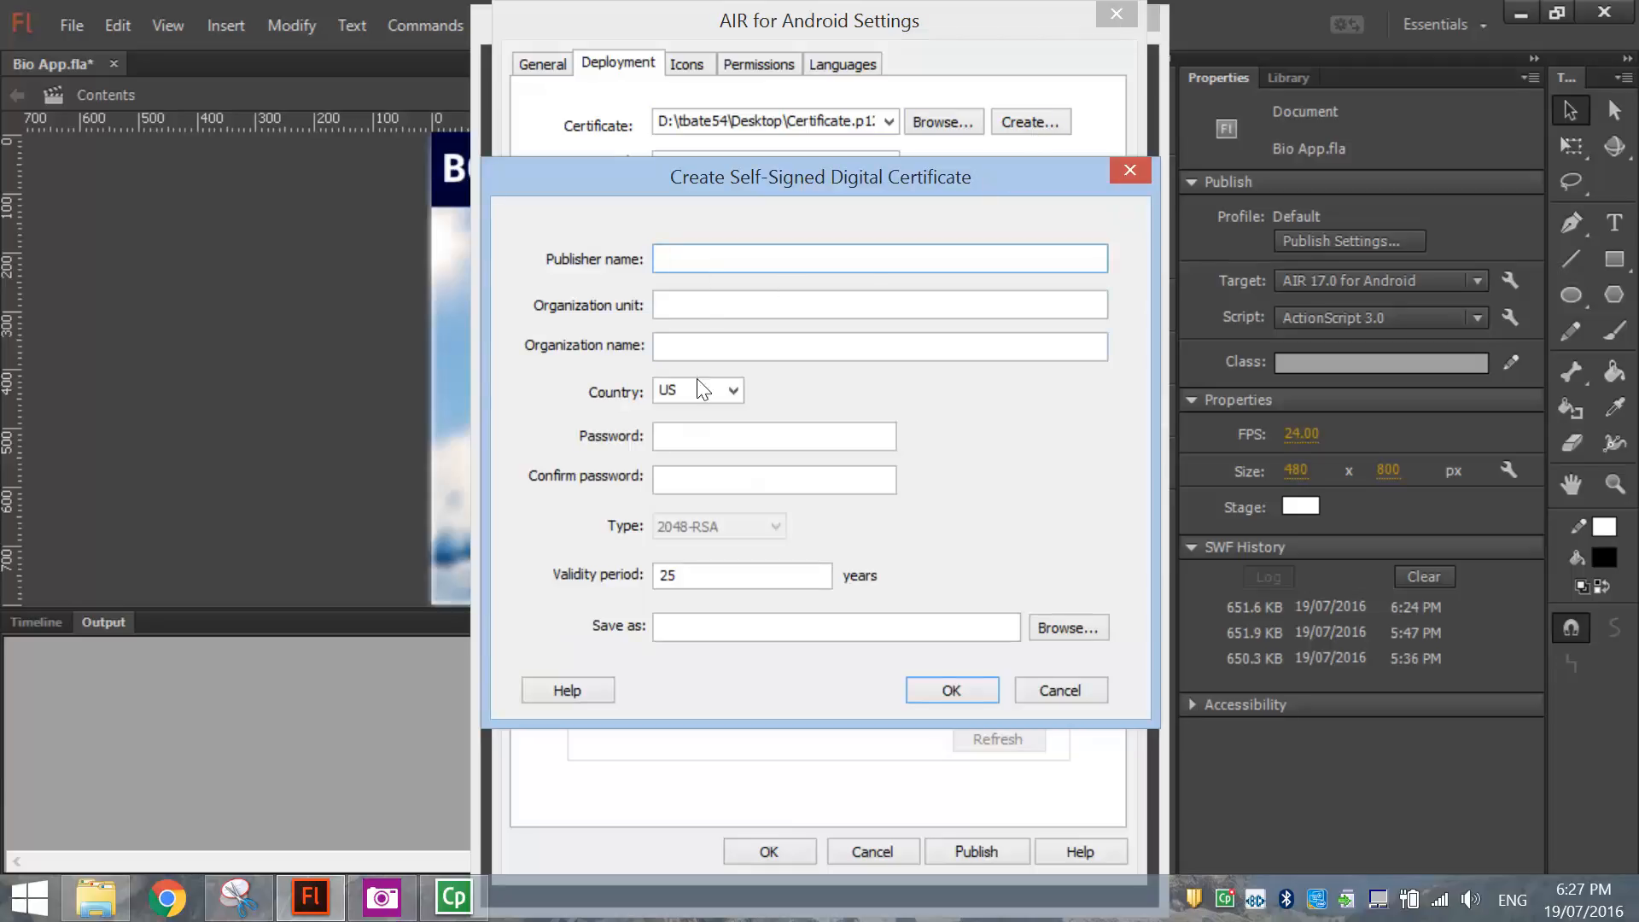
click(878, 258)
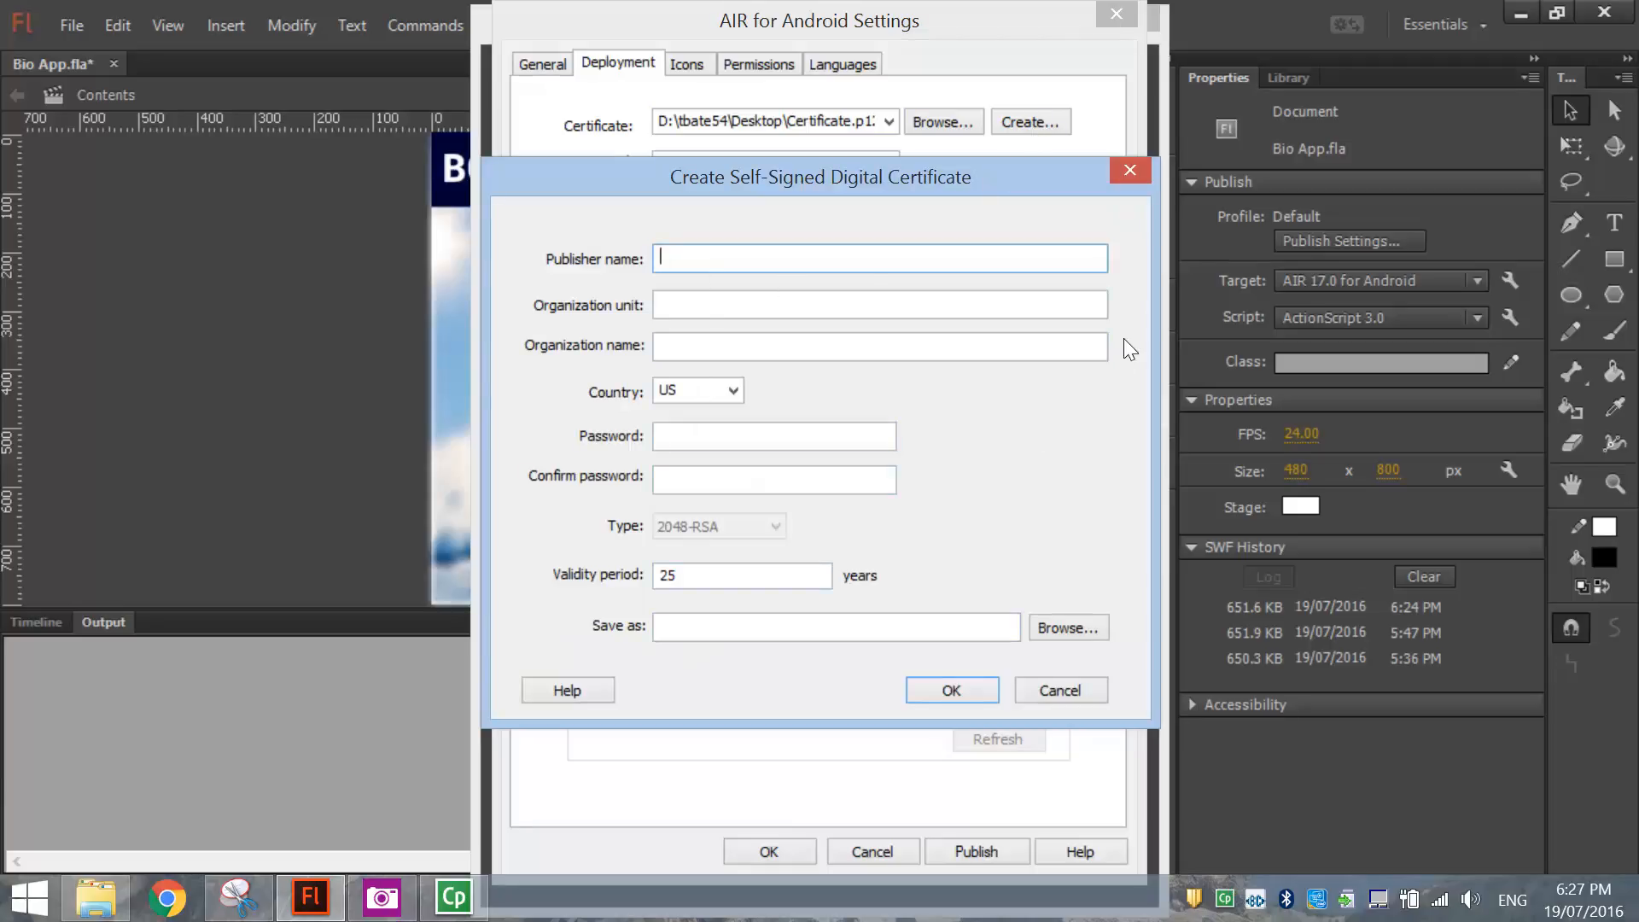
mouse_move(1050, 478)
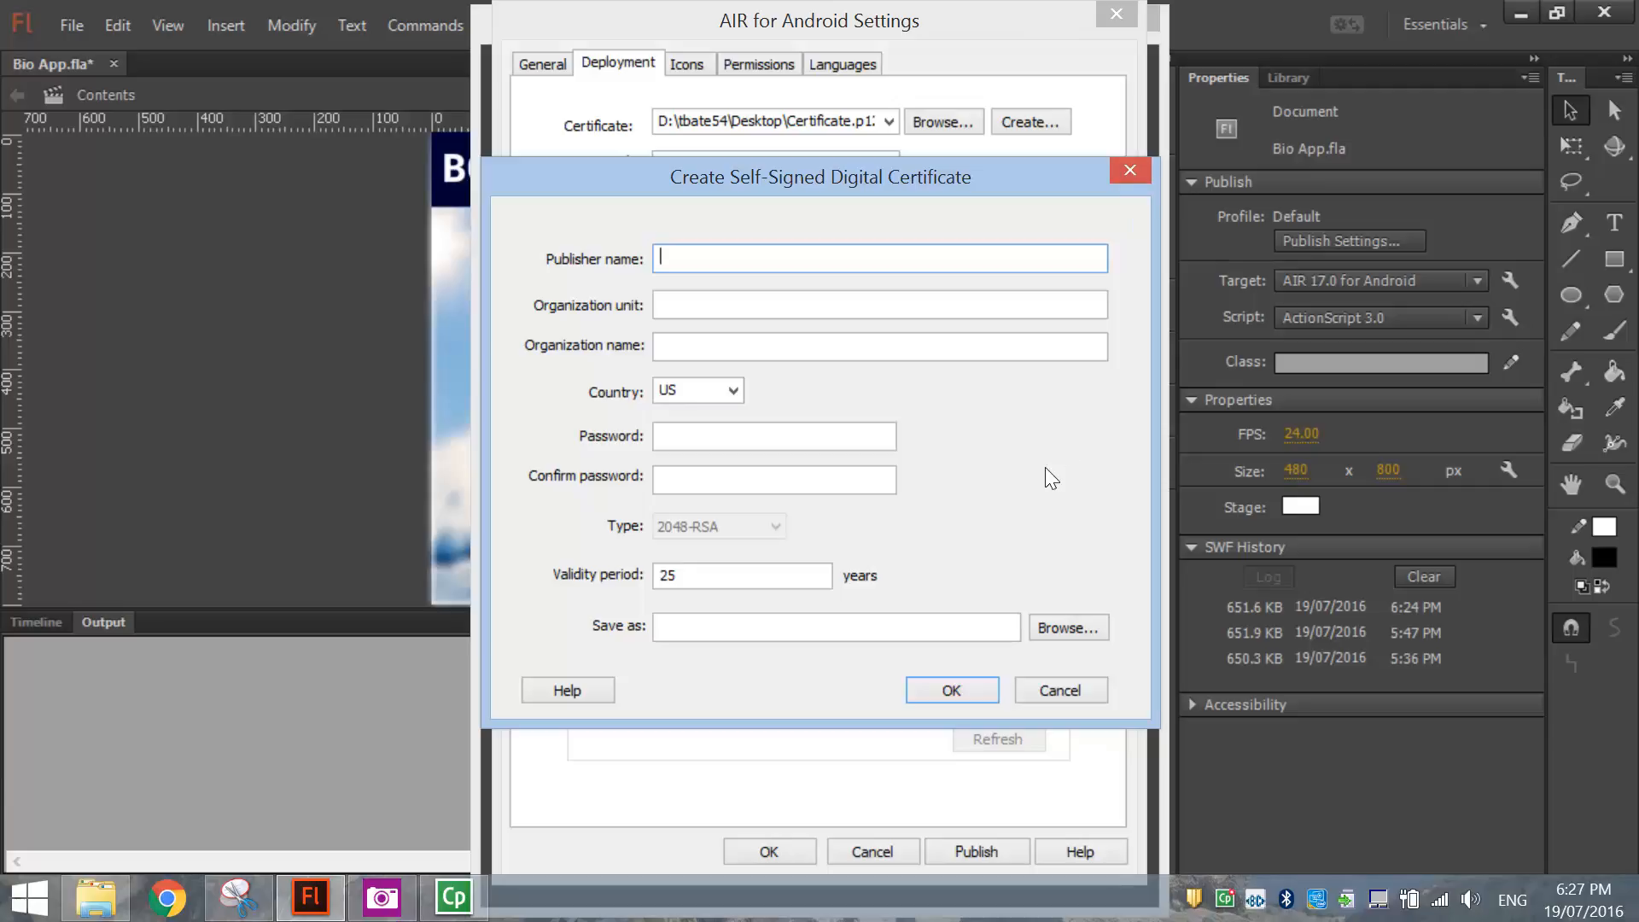
click(950, 690)
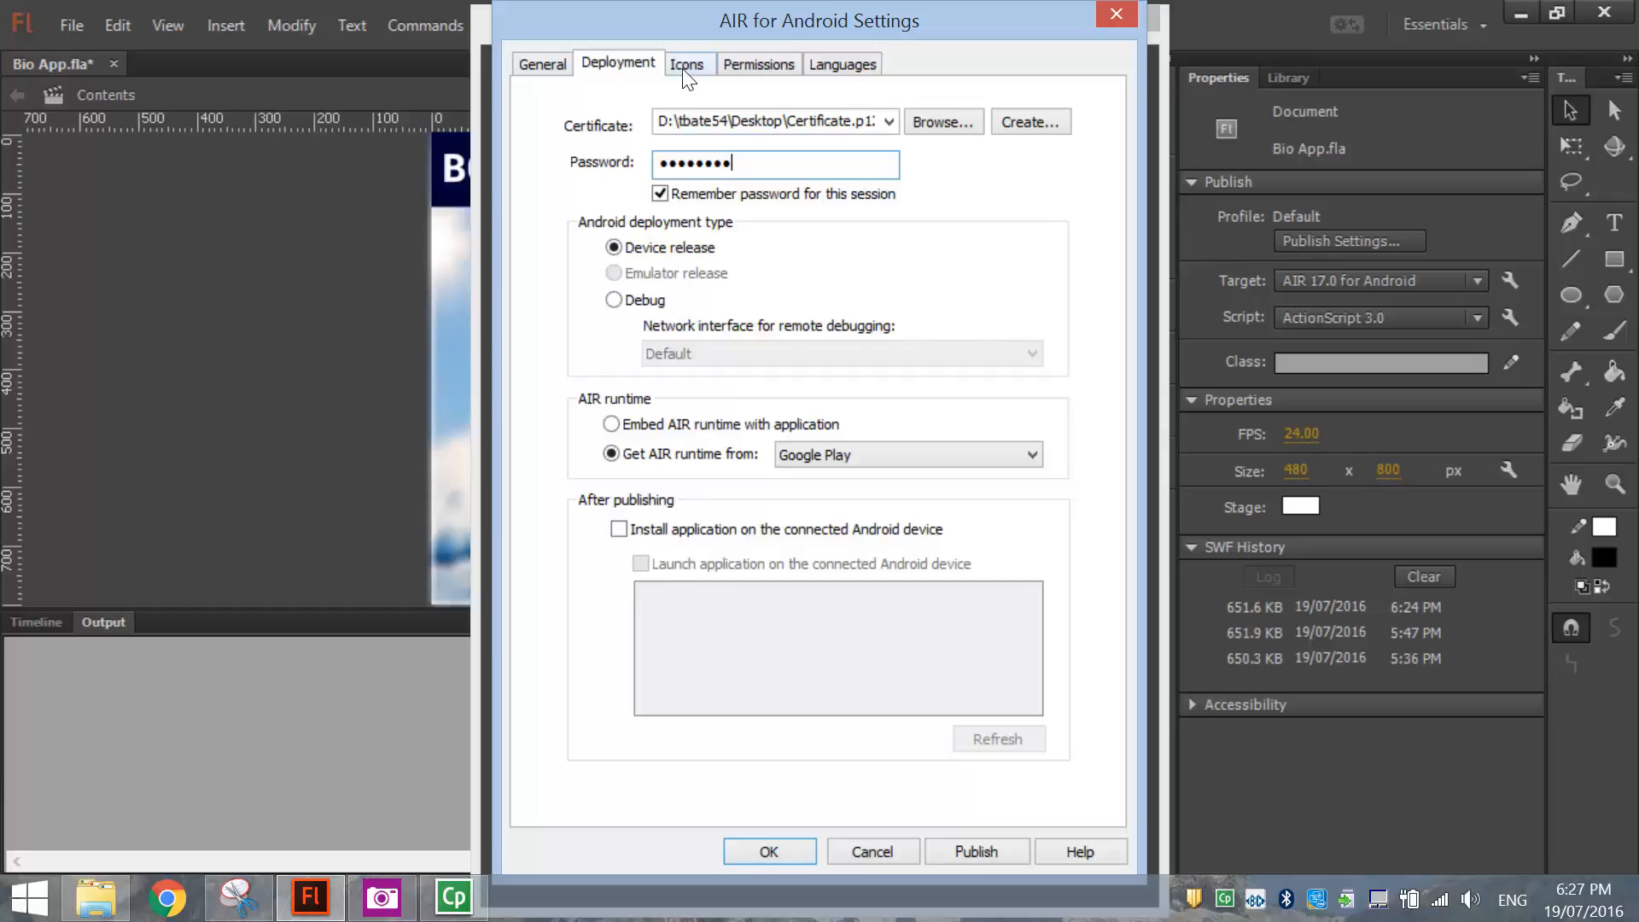
Step: Check the 48x48 icon slot under Icons, then accept the Android settings
click(685, 64)
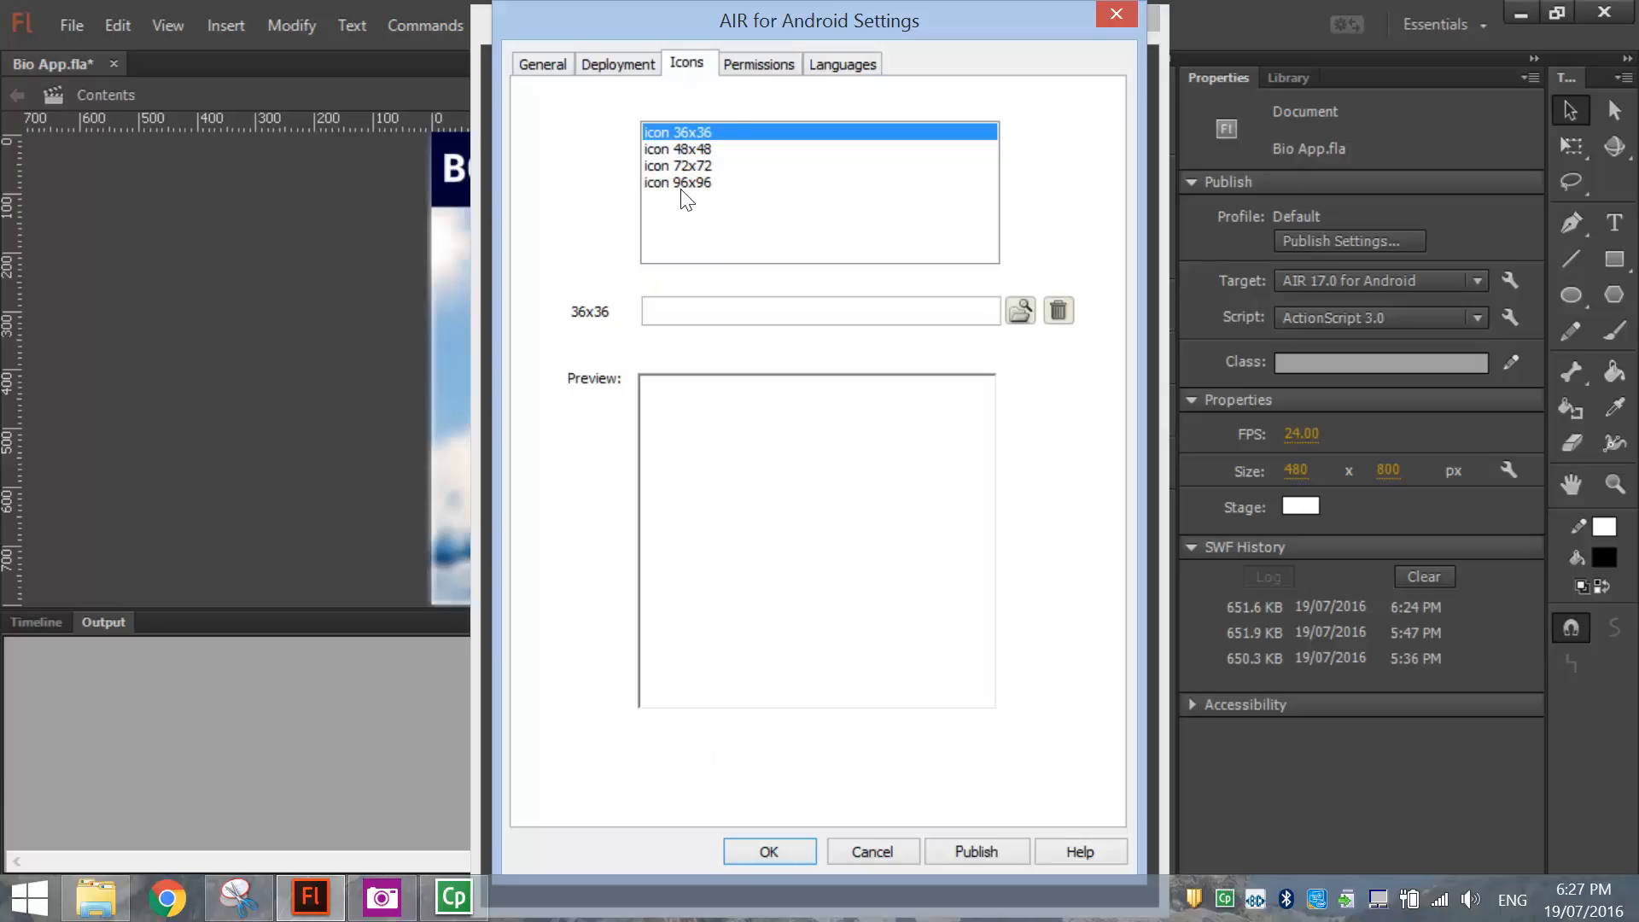
click(676, 149)
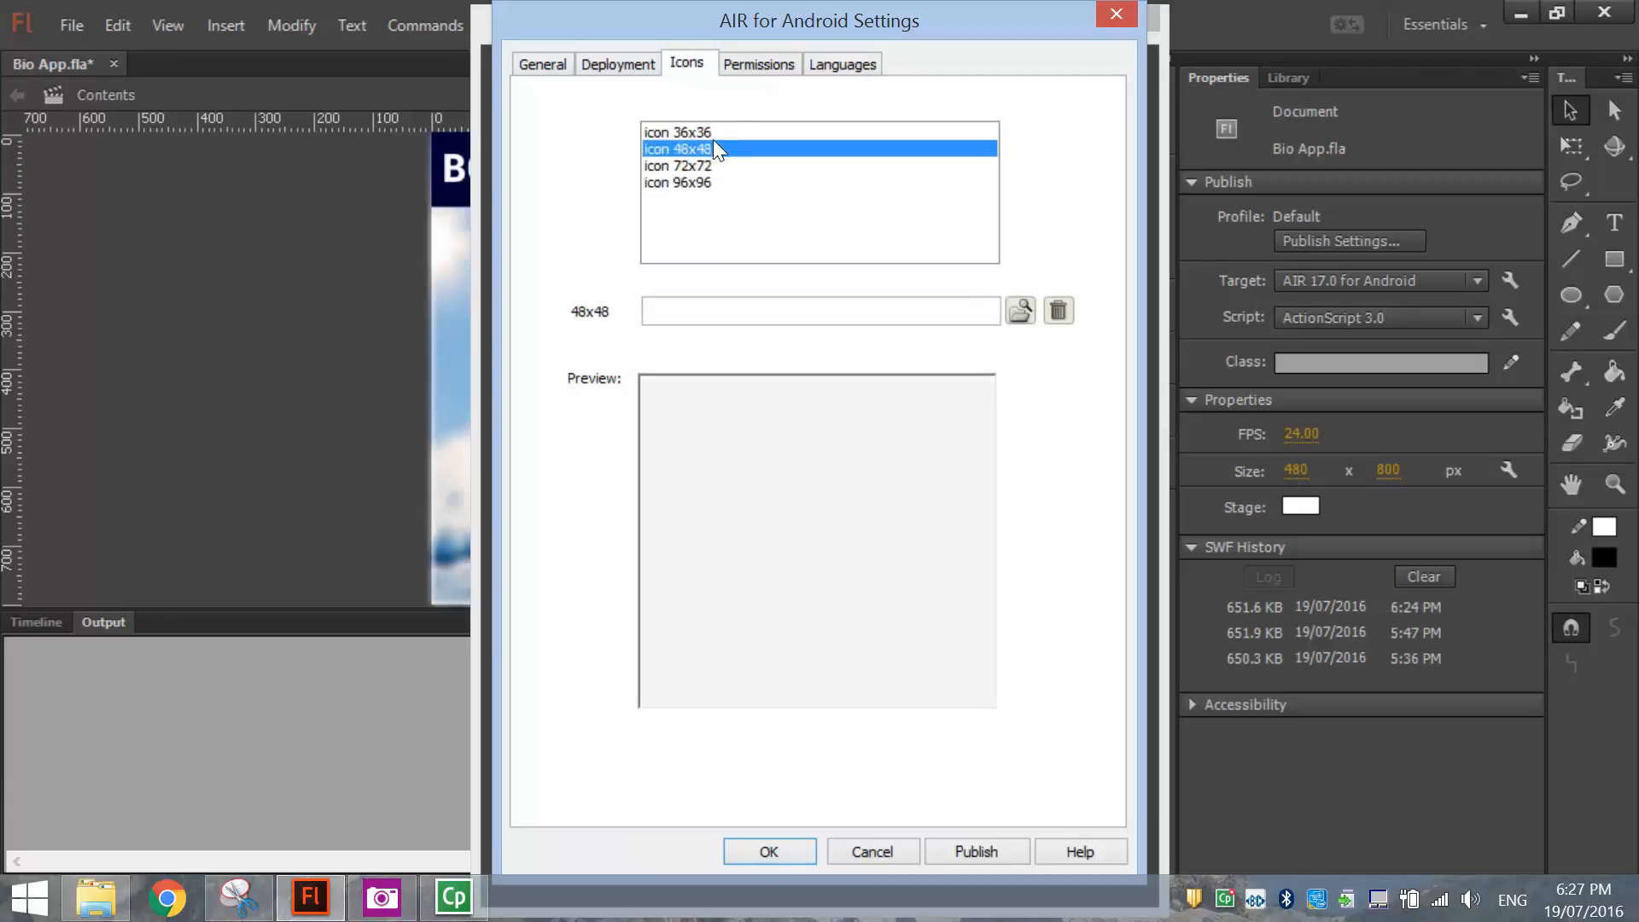
click(677, 131)
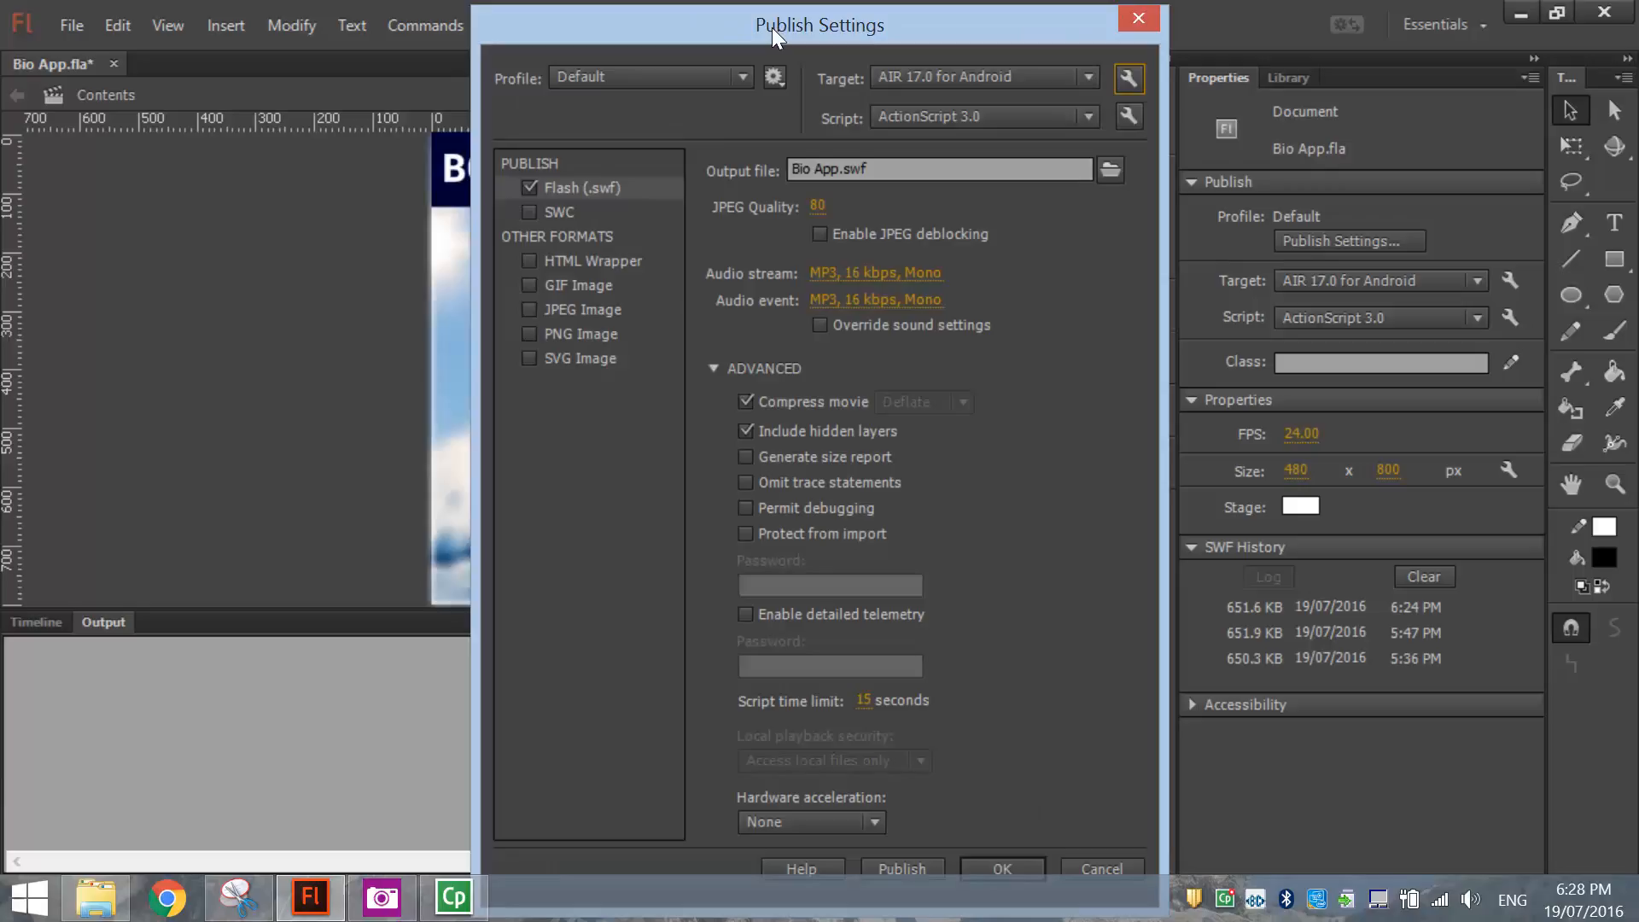
mouse_move(1035, 782)
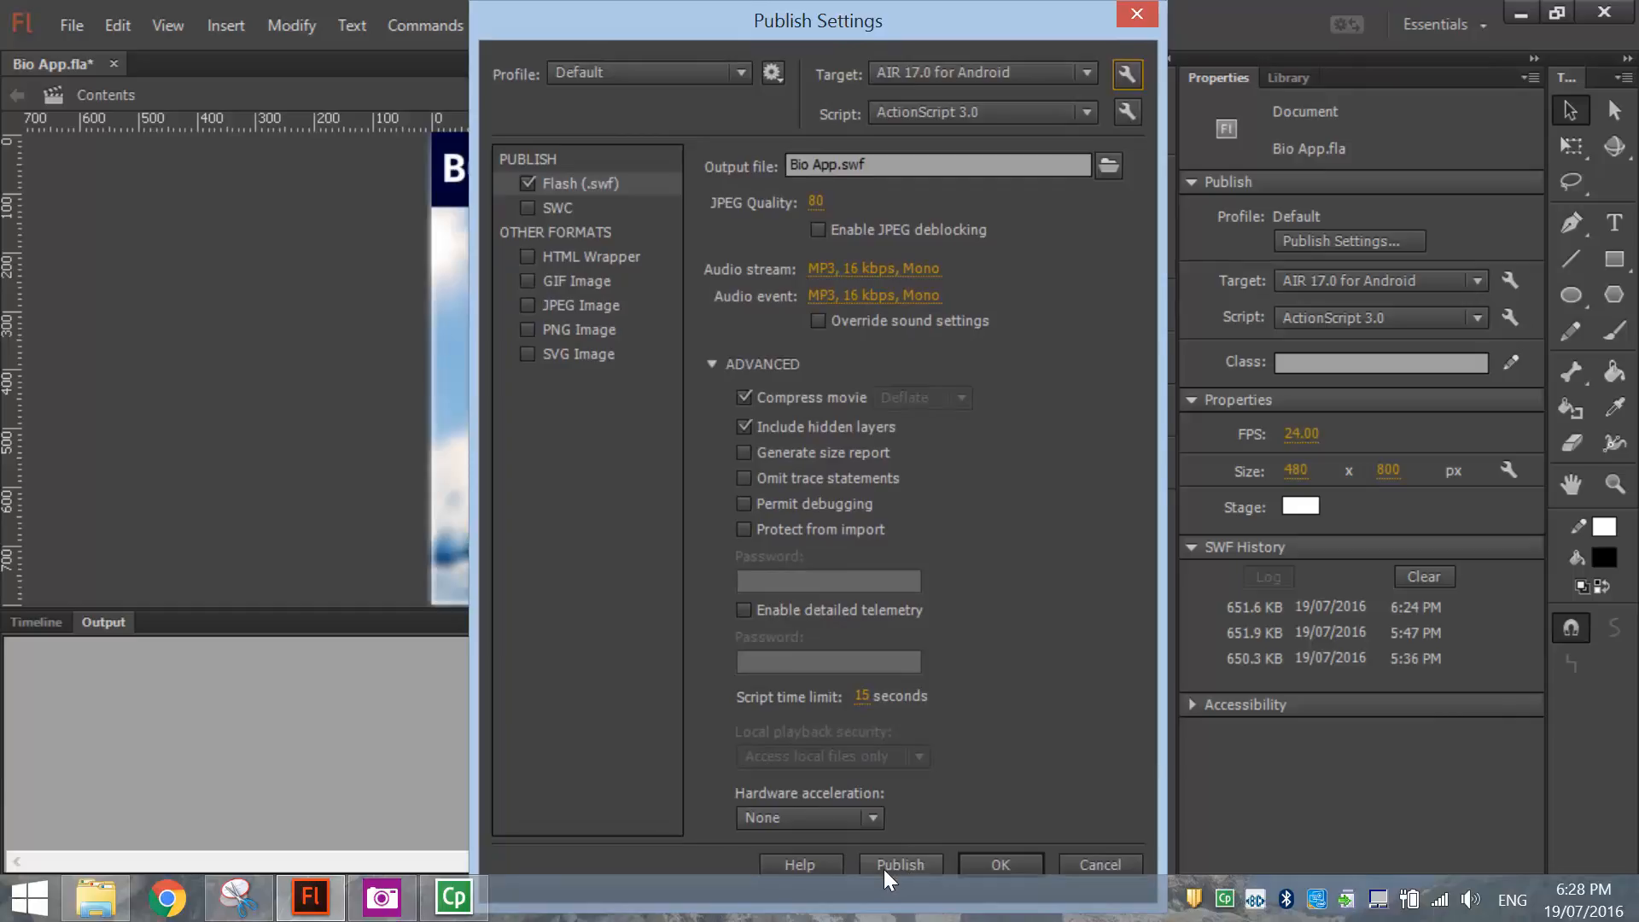
Step: Publish Bio App.apk and acknowledge the packaged-successfully permissions warning
click(899, 864)
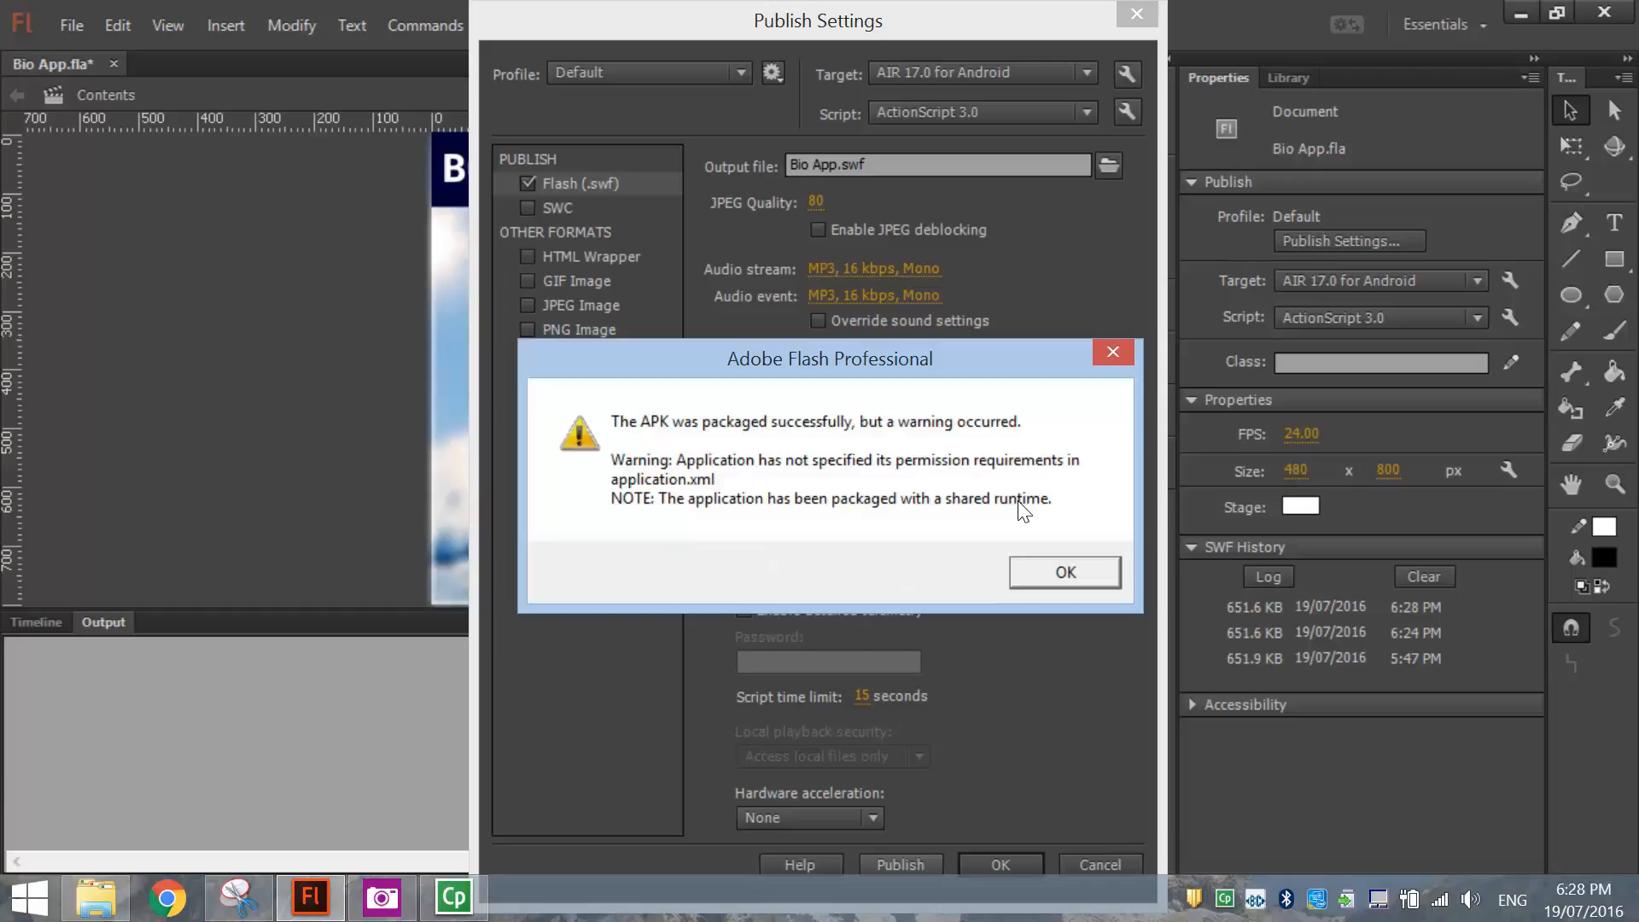
mouse_move(637, 444)
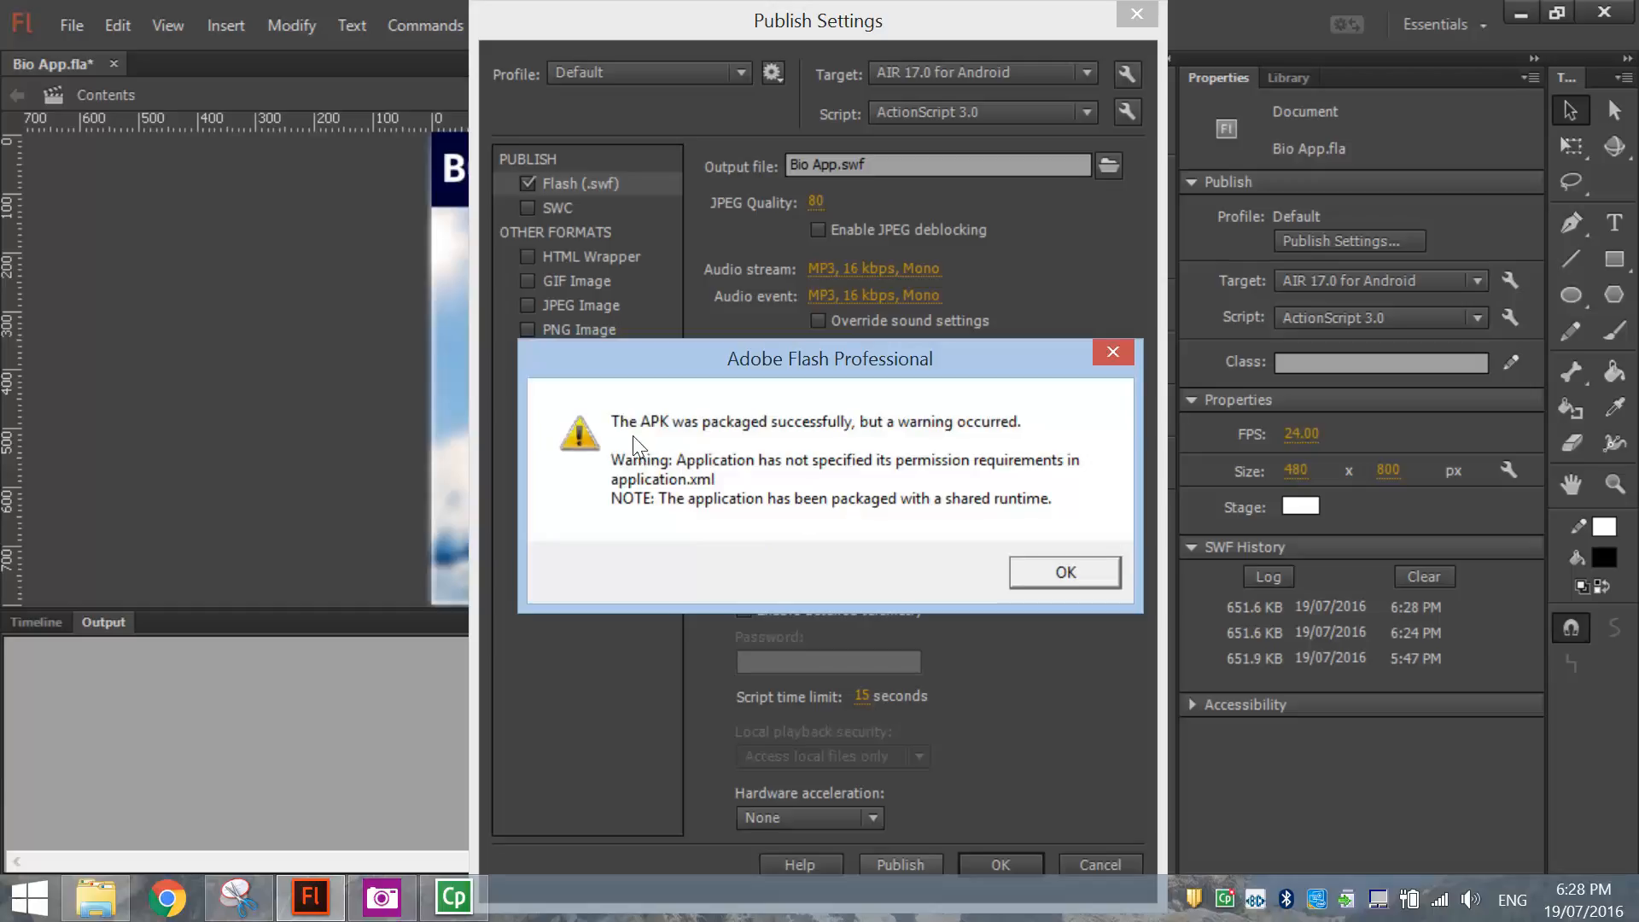
mouse_move(820, 450)
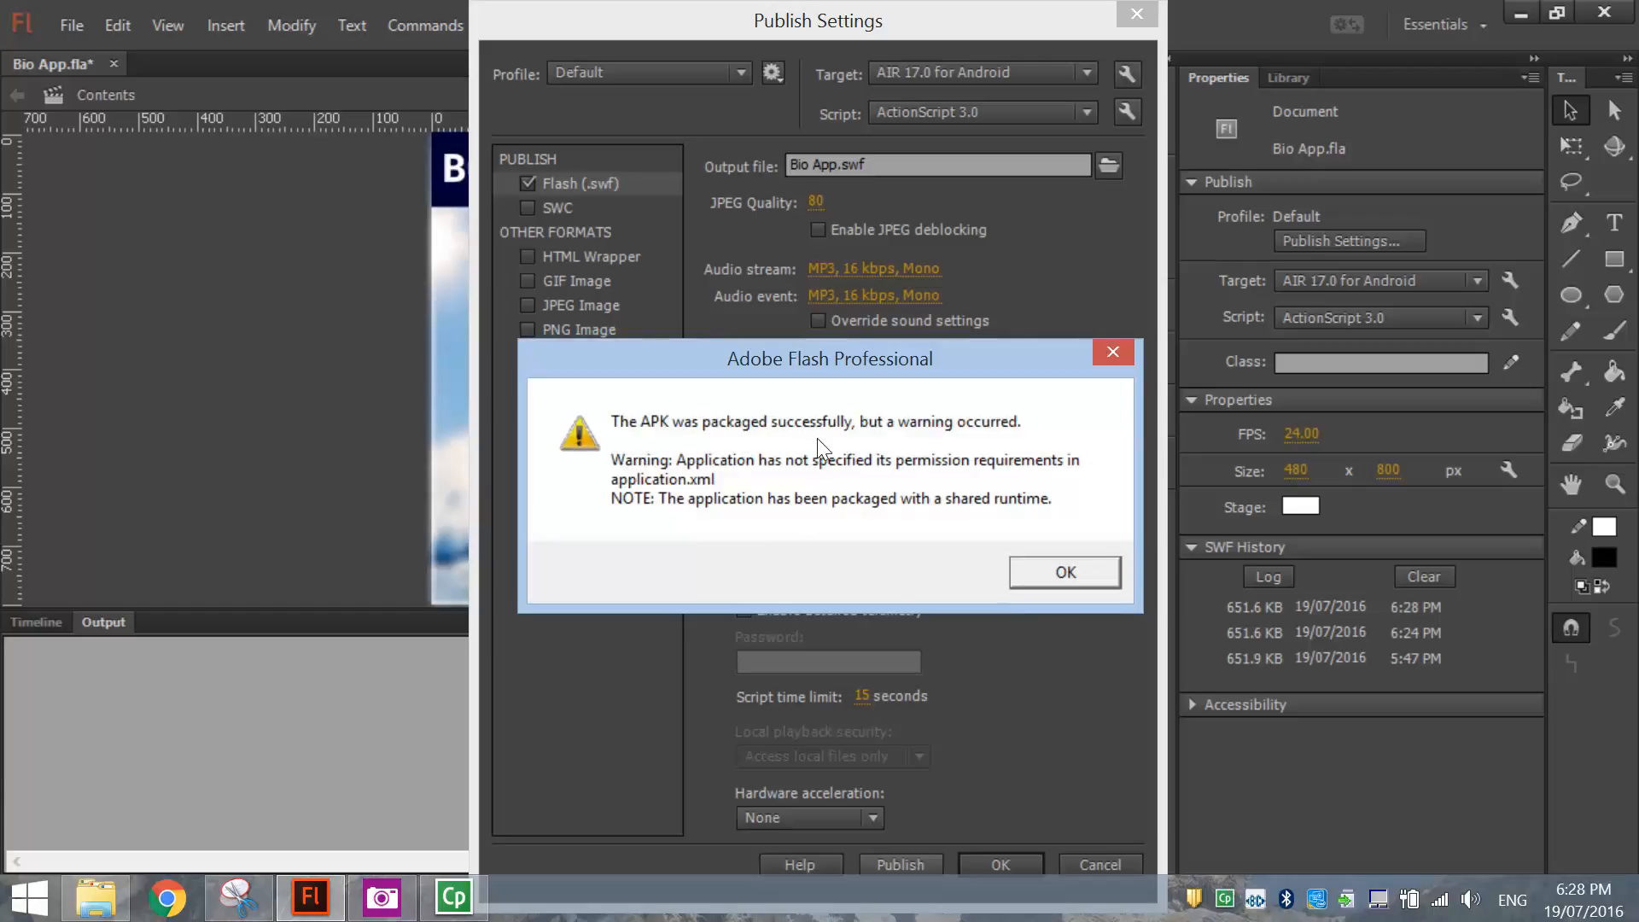
mouse_move(1019, 478)
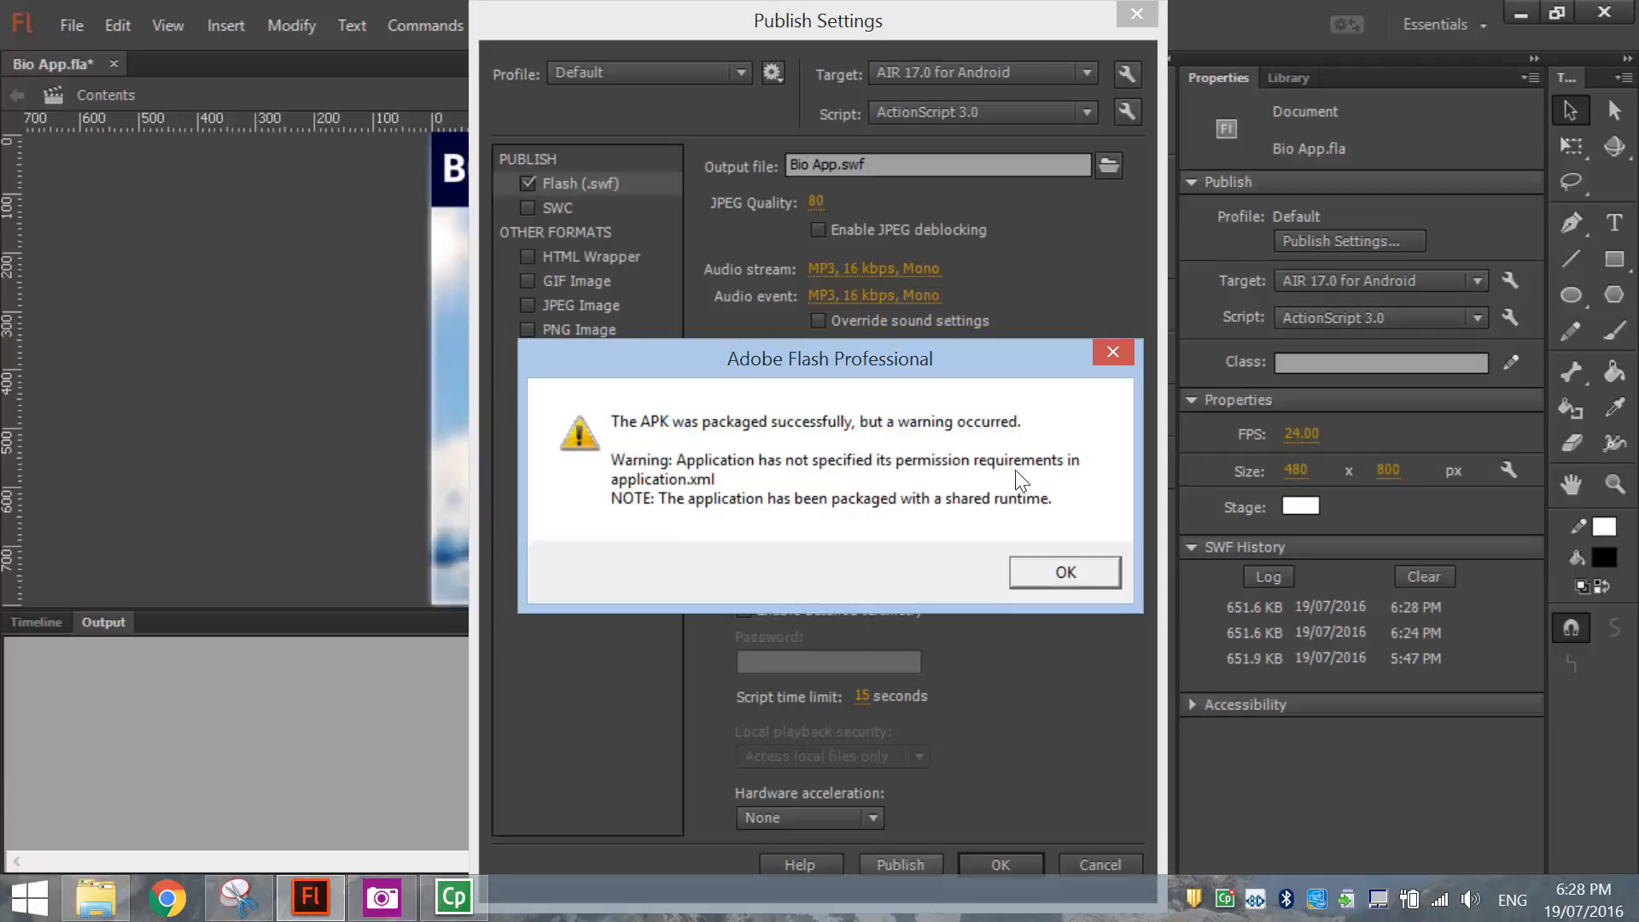
click(1062, 572)
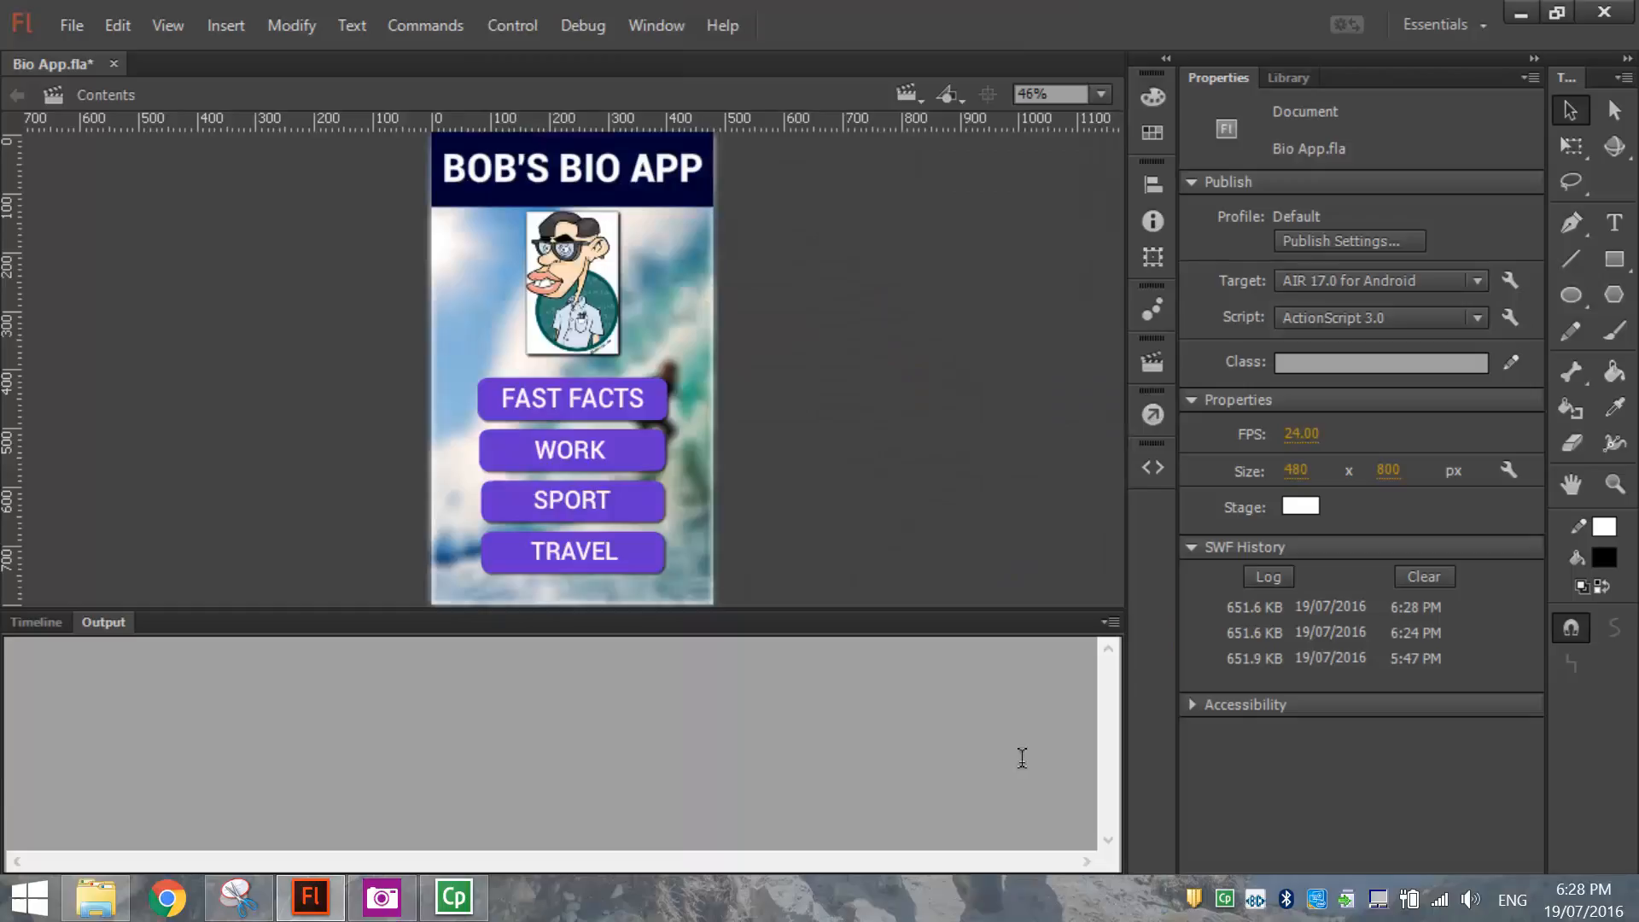
mouse_move(888, 559)
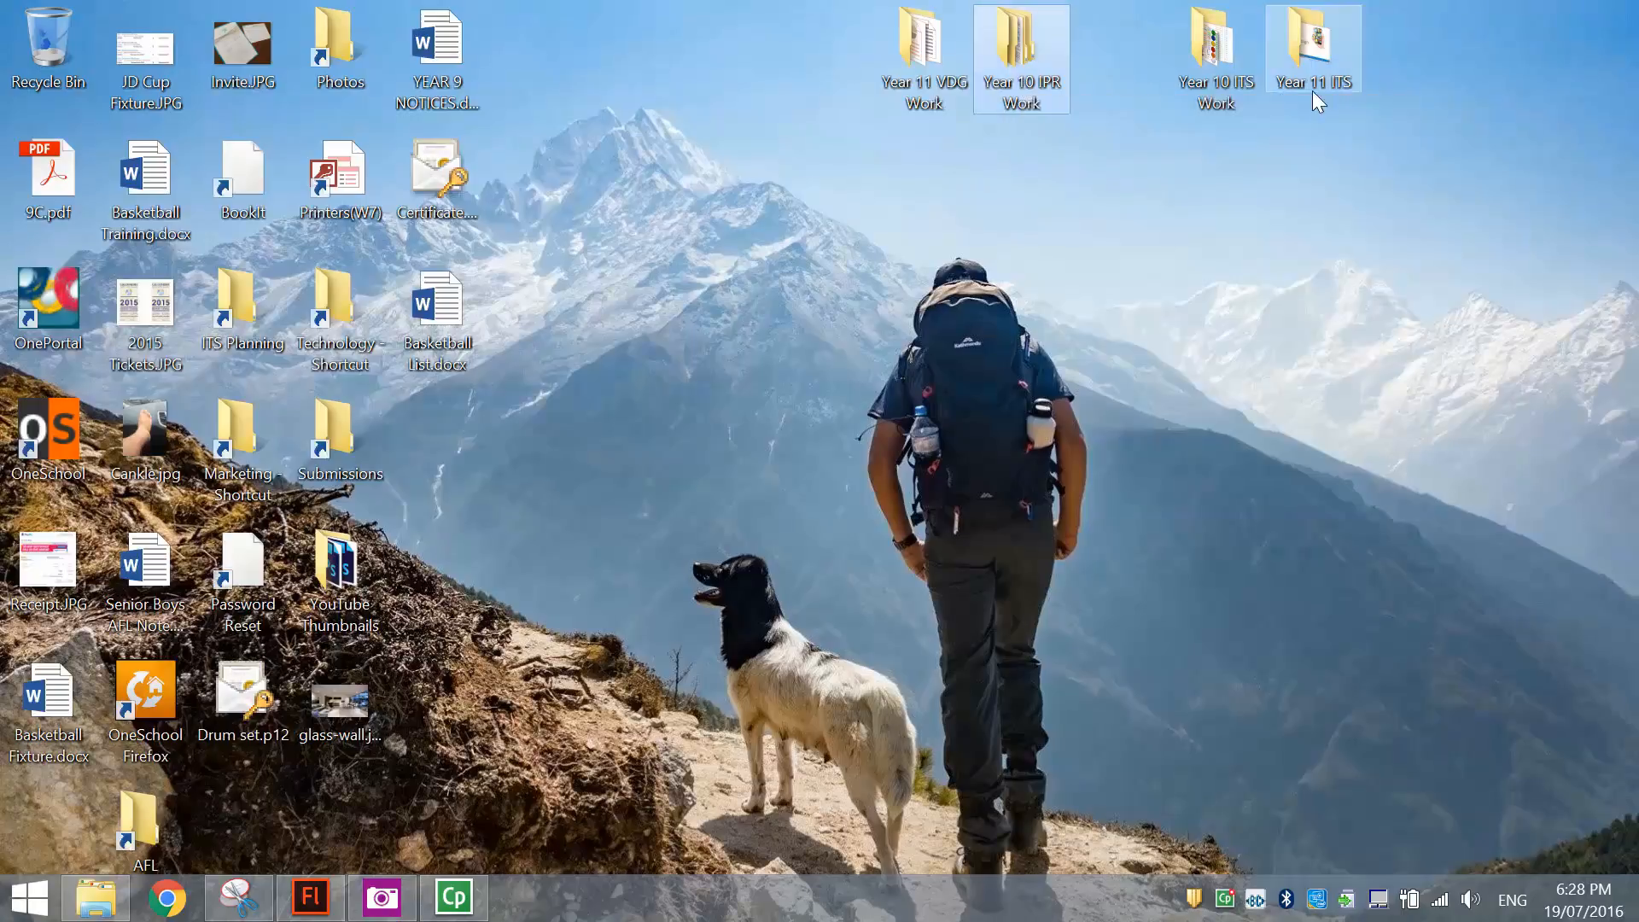
Step: Browse Year 11 ITS > My Bio App and bring up actions for Bio App.apk
double_click(1313, 44)
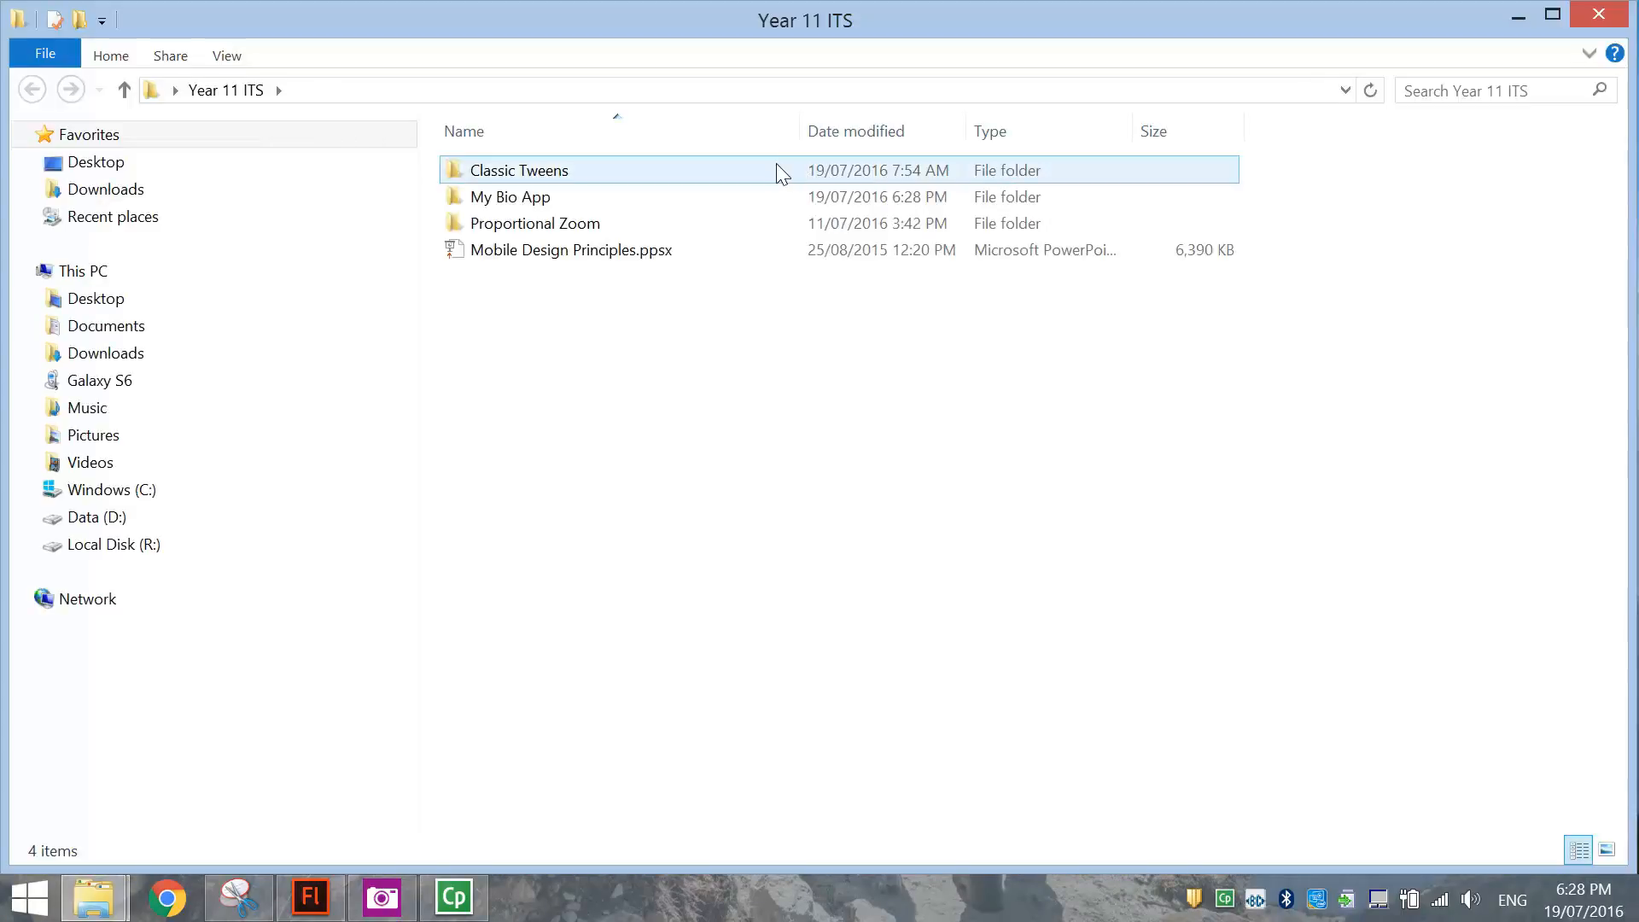
double_click(508, 196)
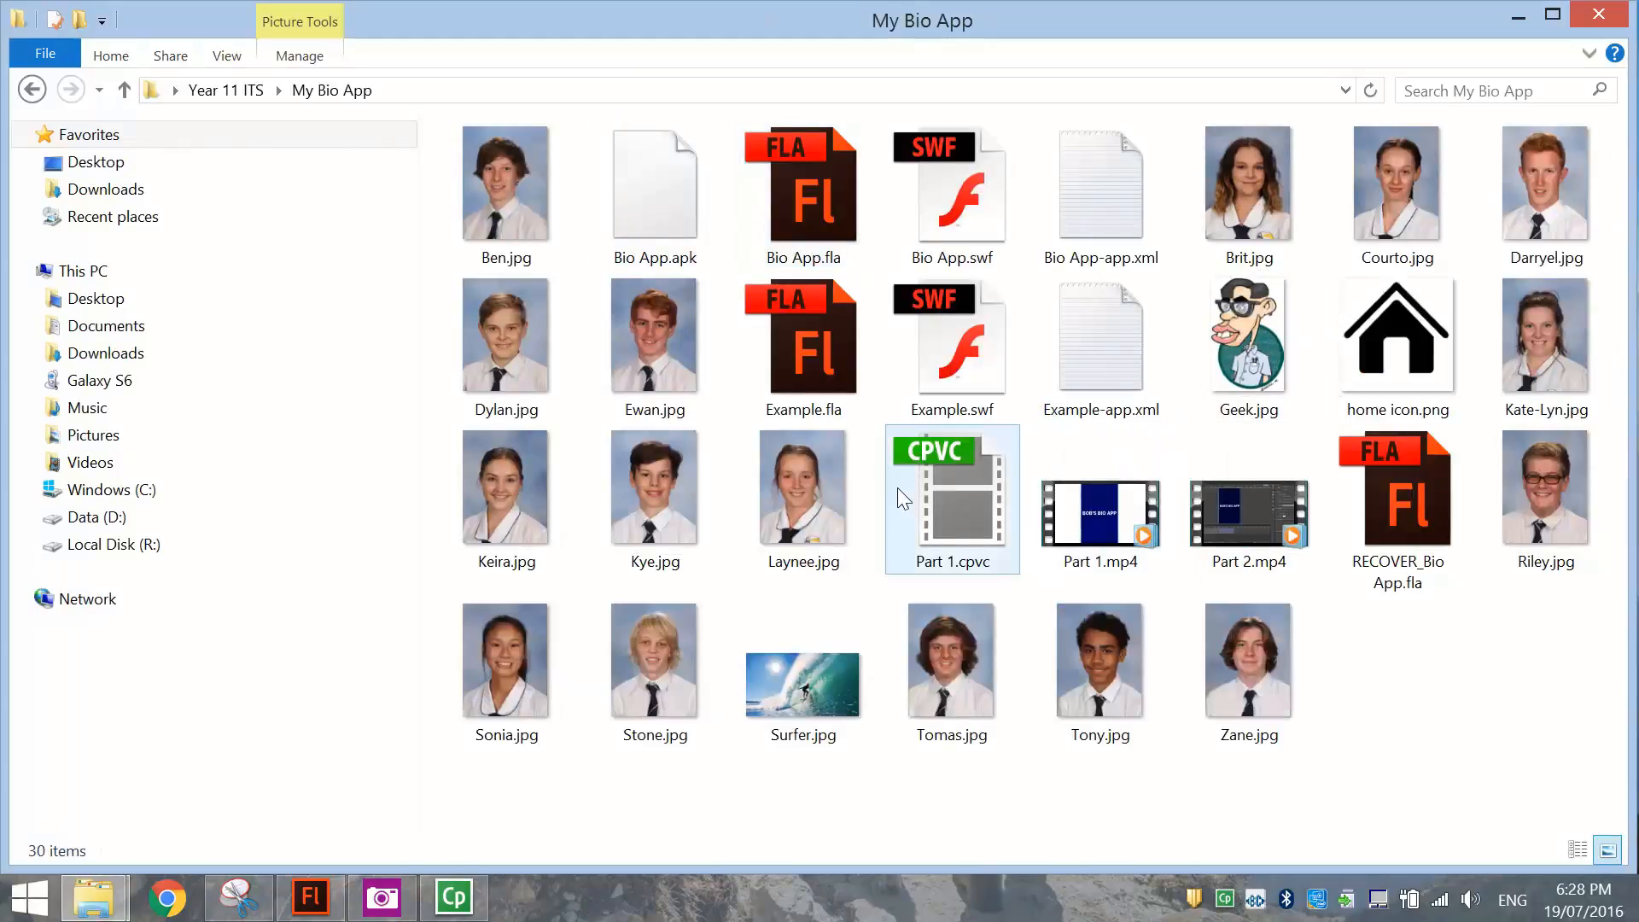
click(654, 187)
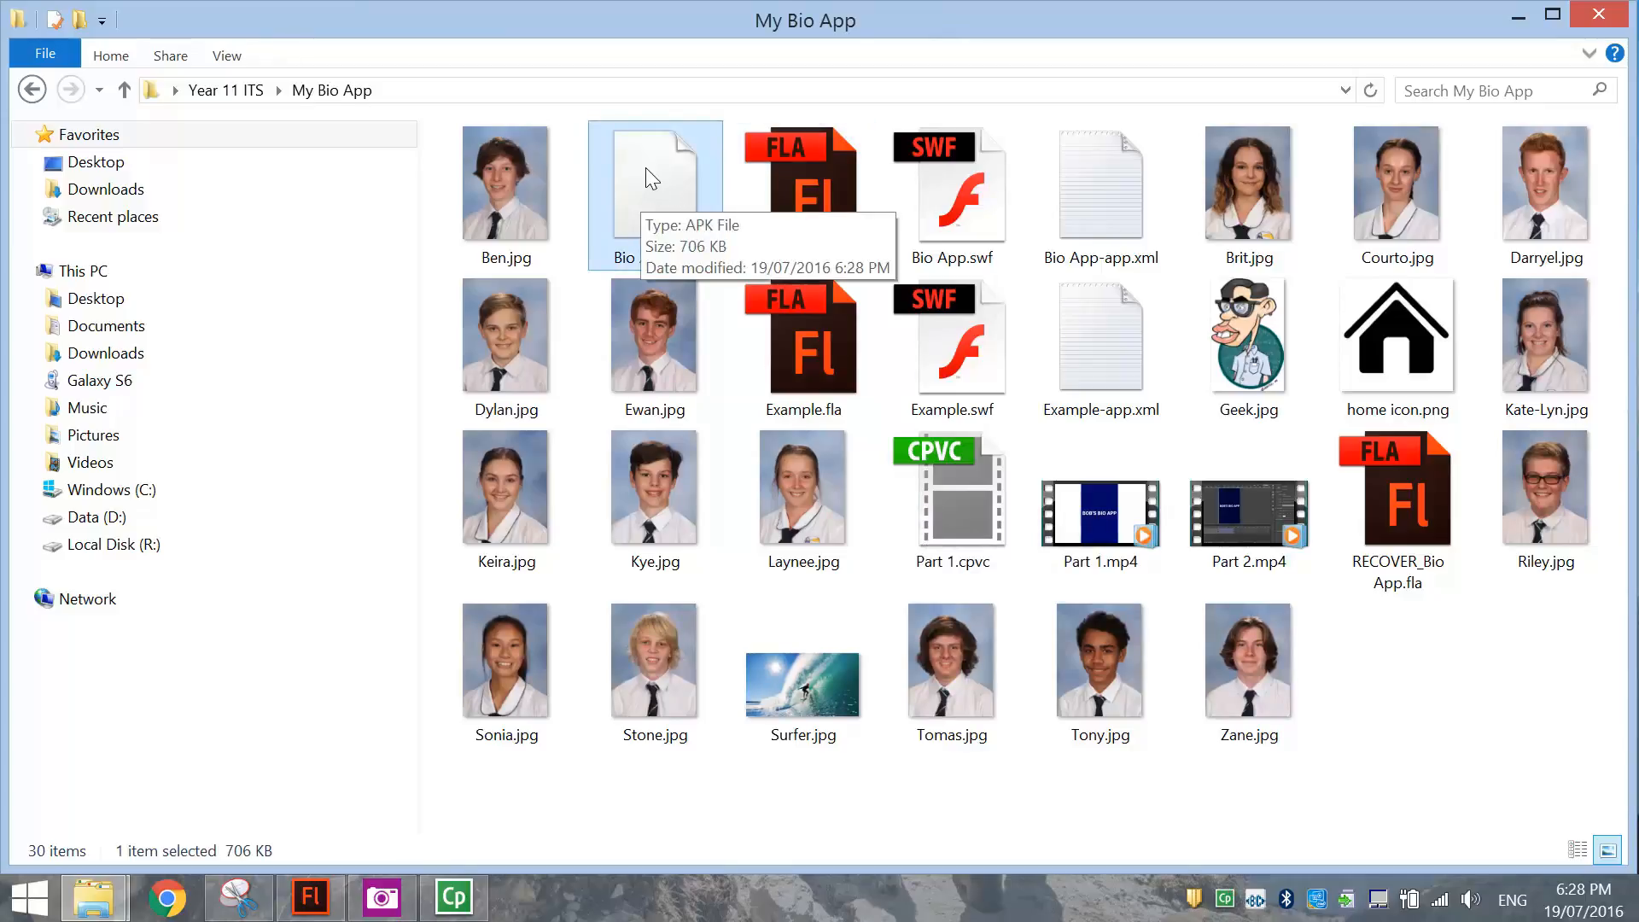
mouse_move(372, 136)
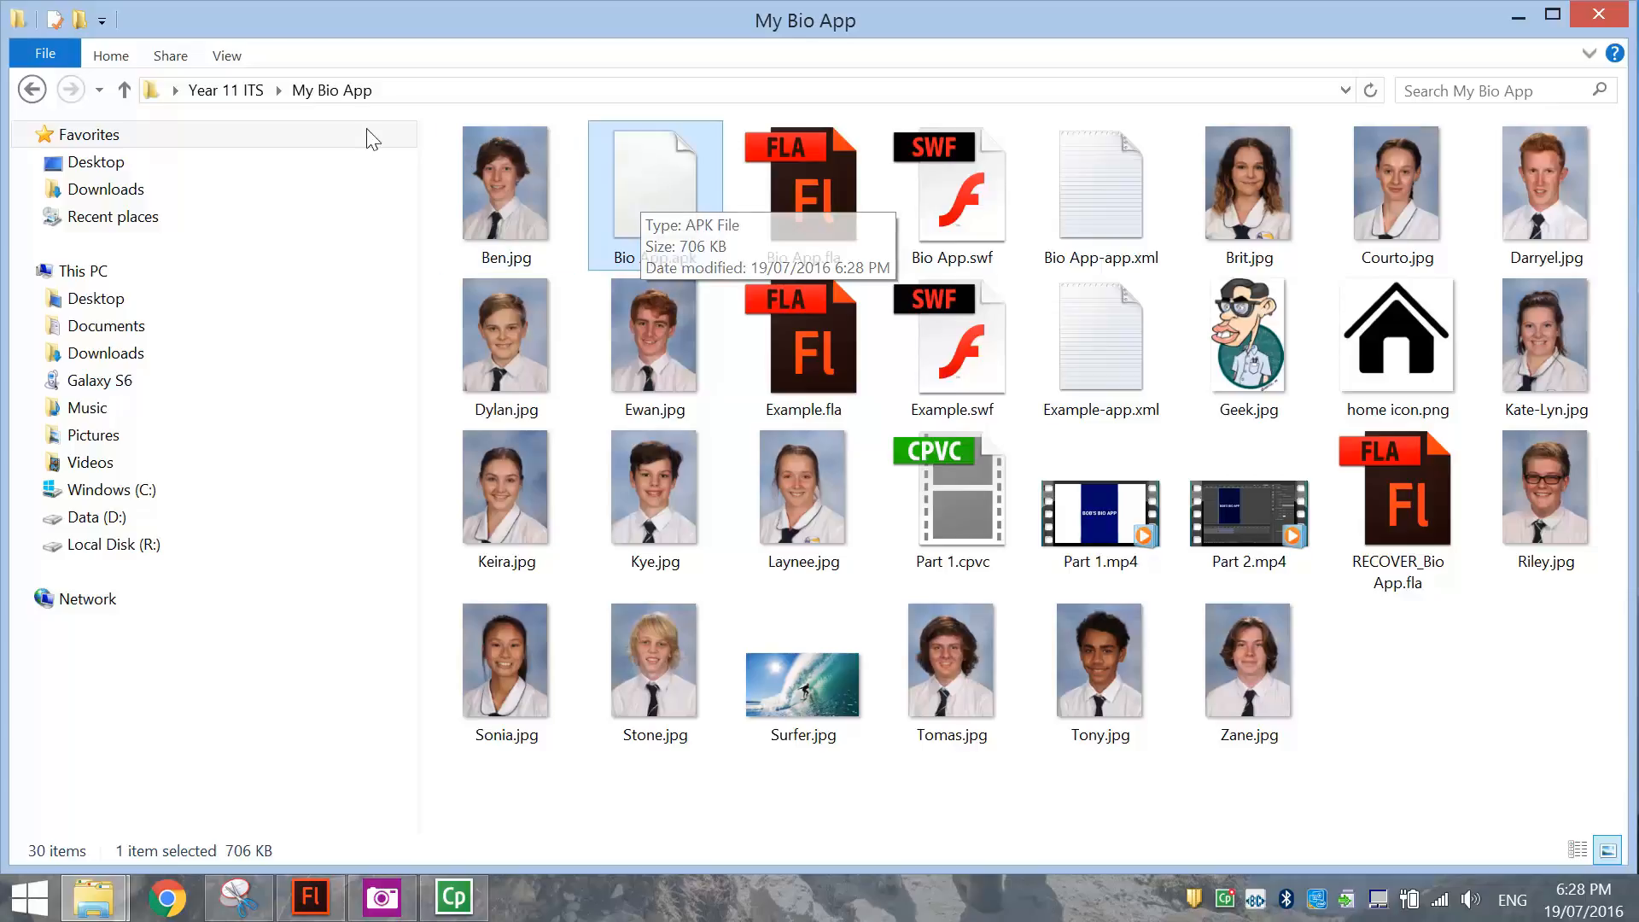
right_click(653, 188)
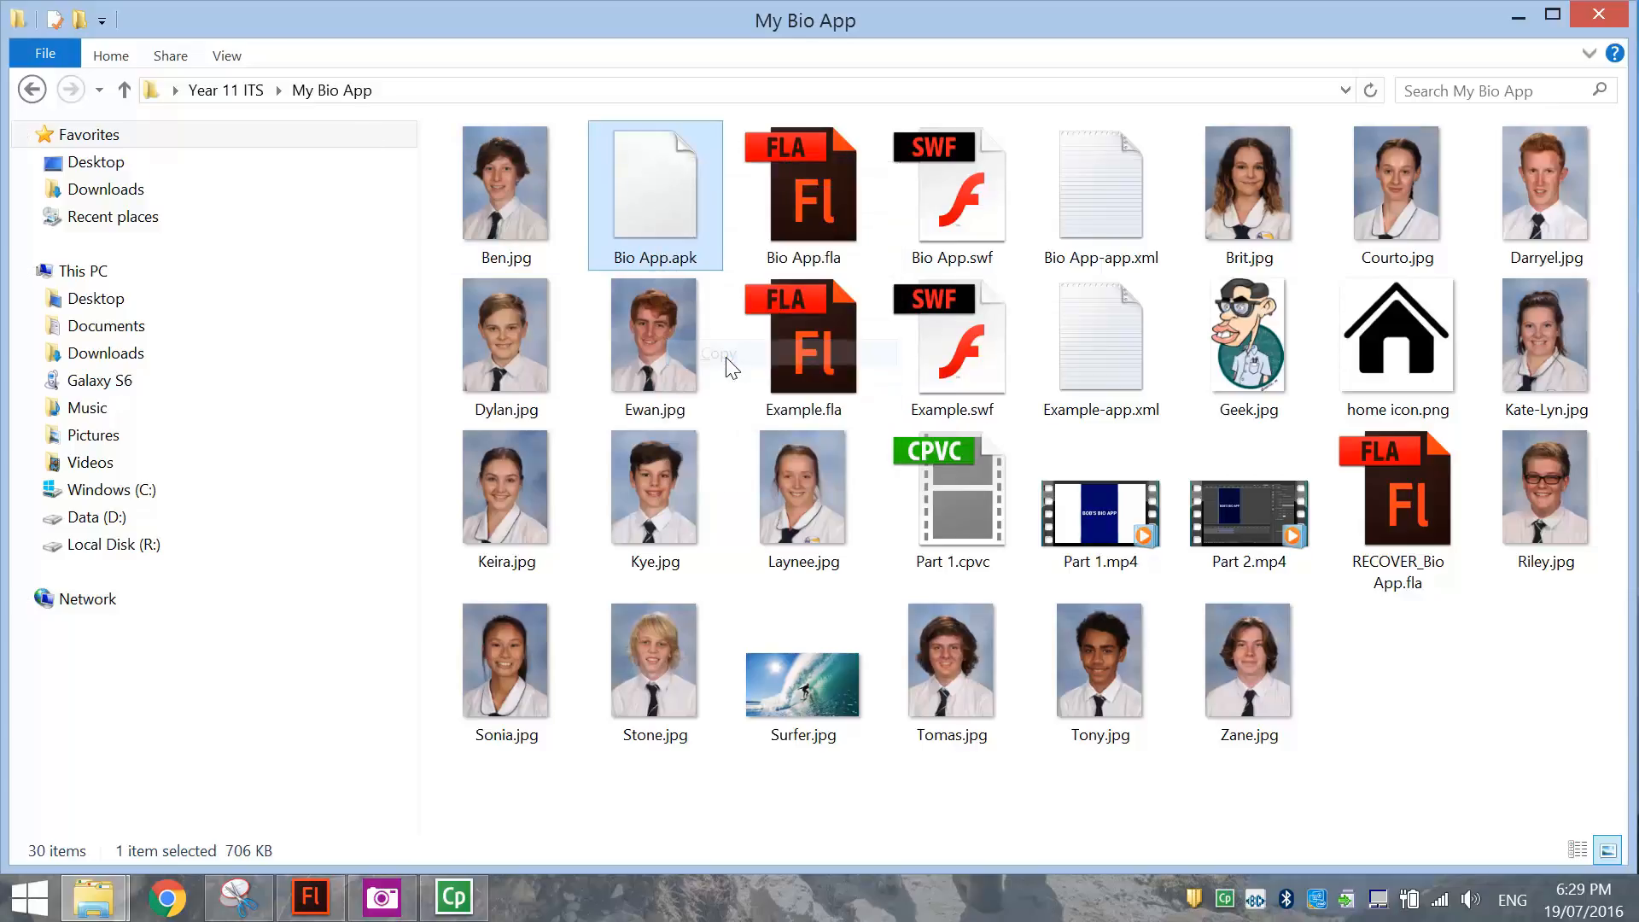
Step: Copy the APK, then browse the Galaxy S6 phone storage into its DCIM folder
click(99, 379)
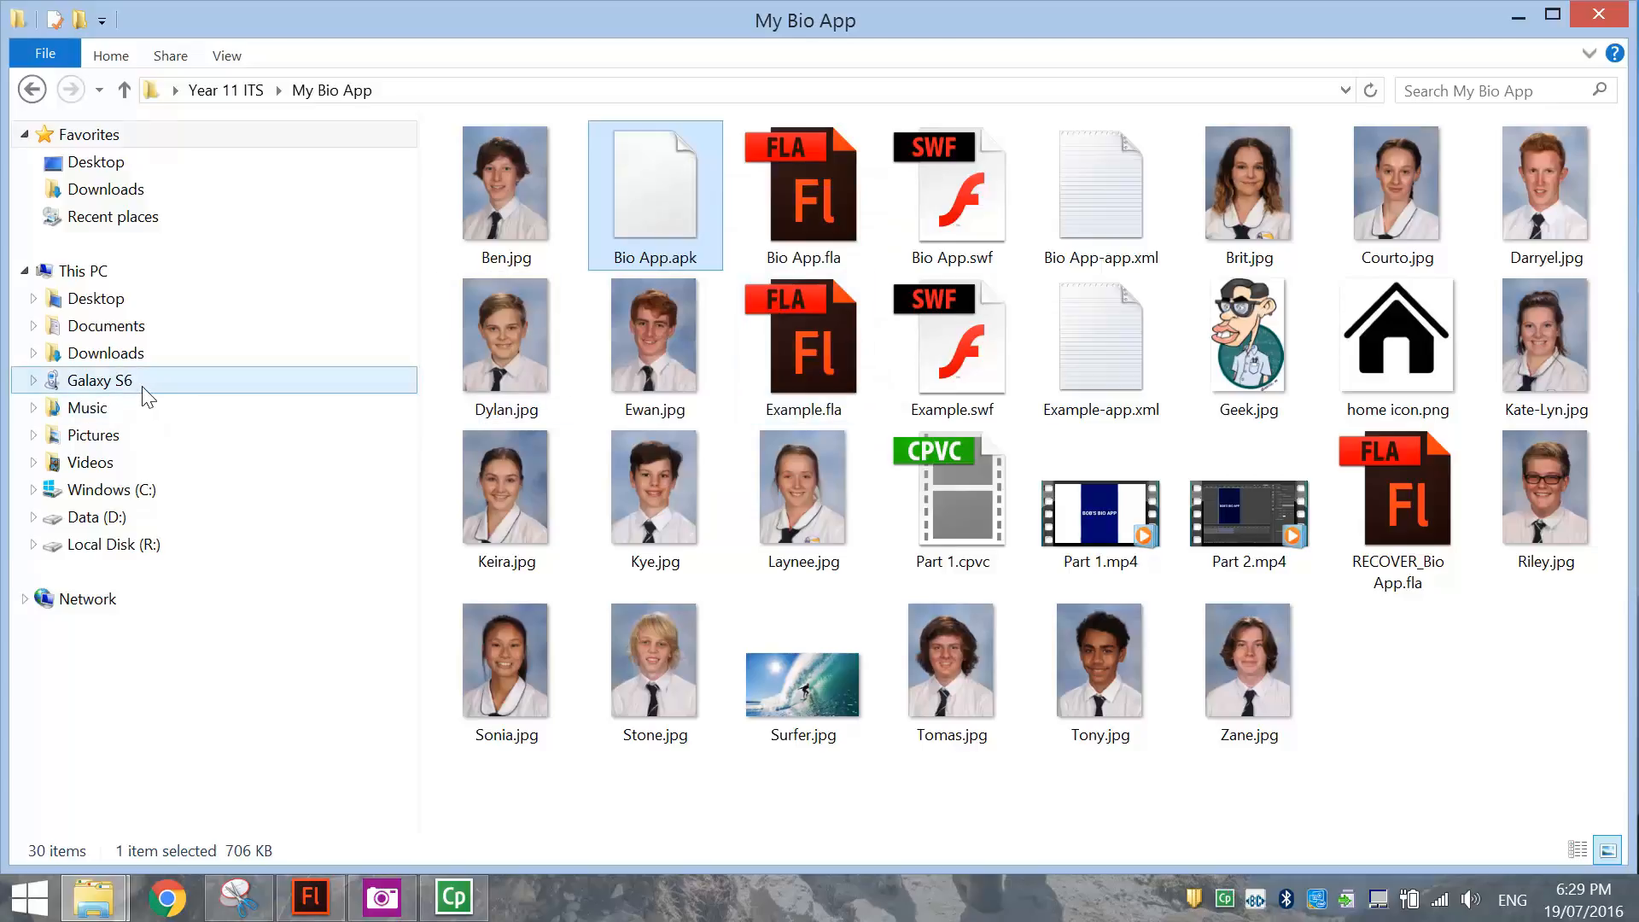
click(99, 379)
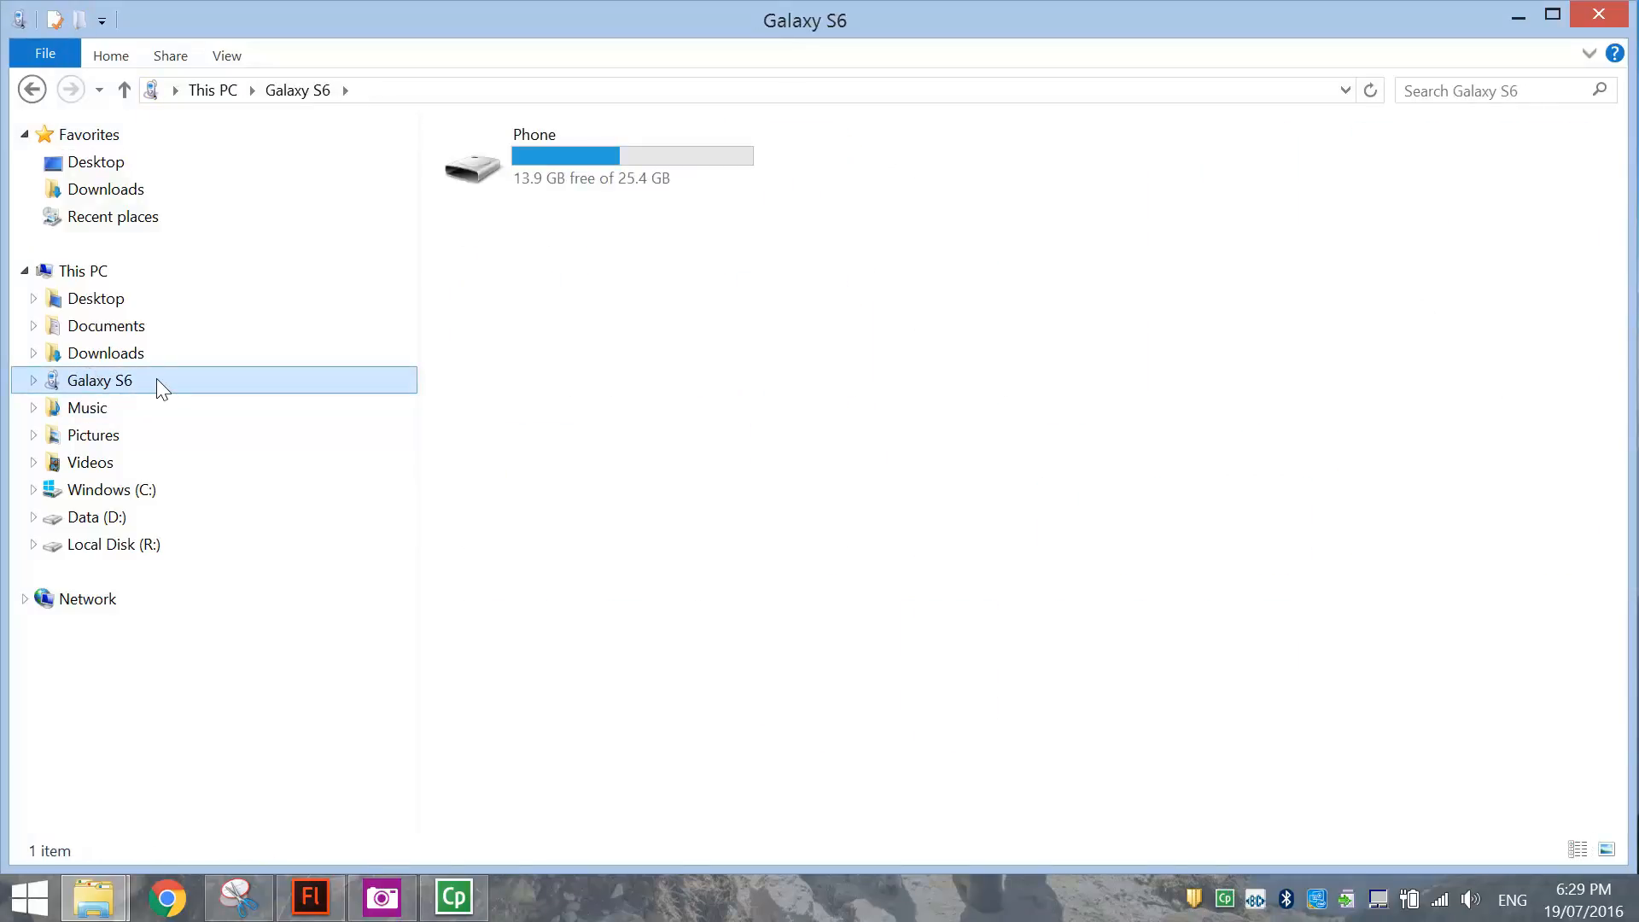
double_click(534, 166)
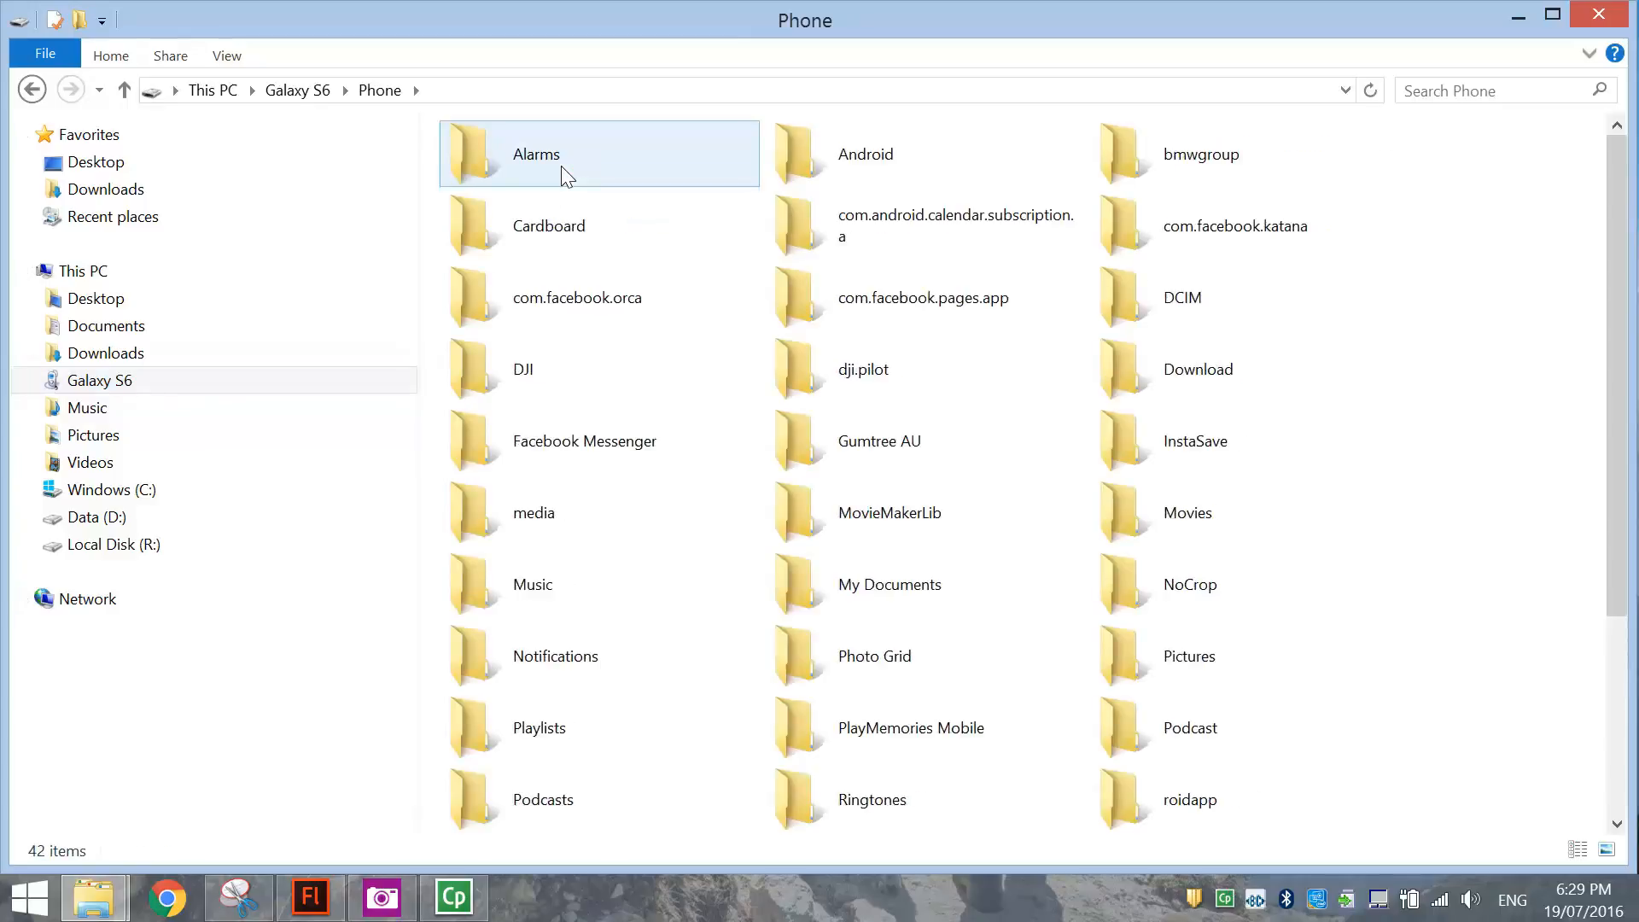
click(1207, 297)
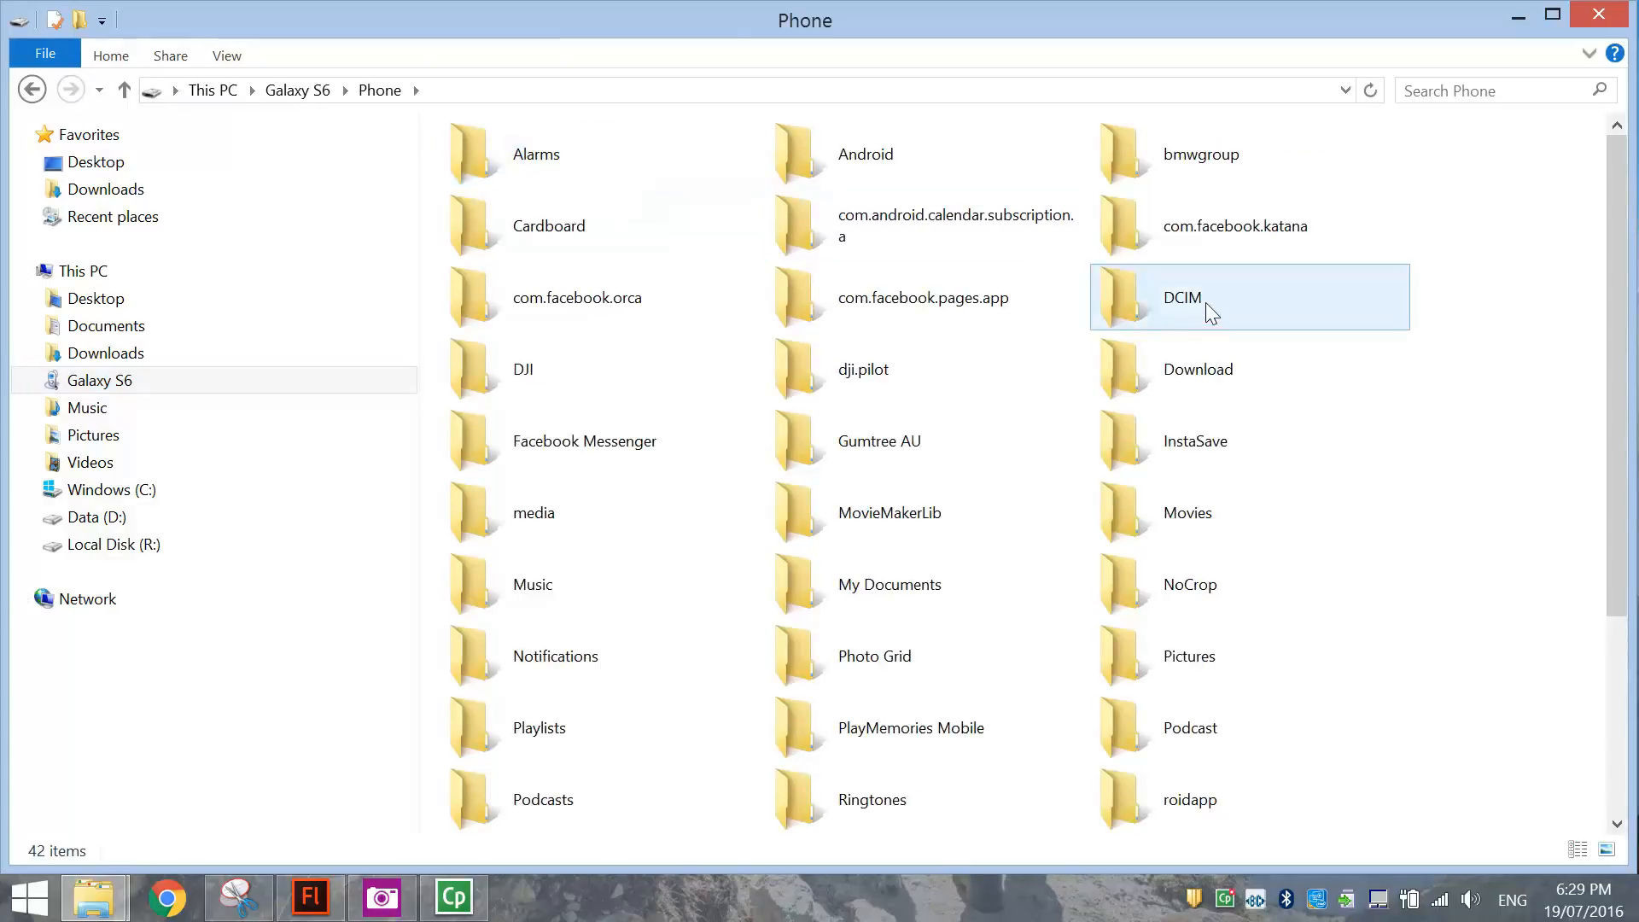
double_click(1181, 297)
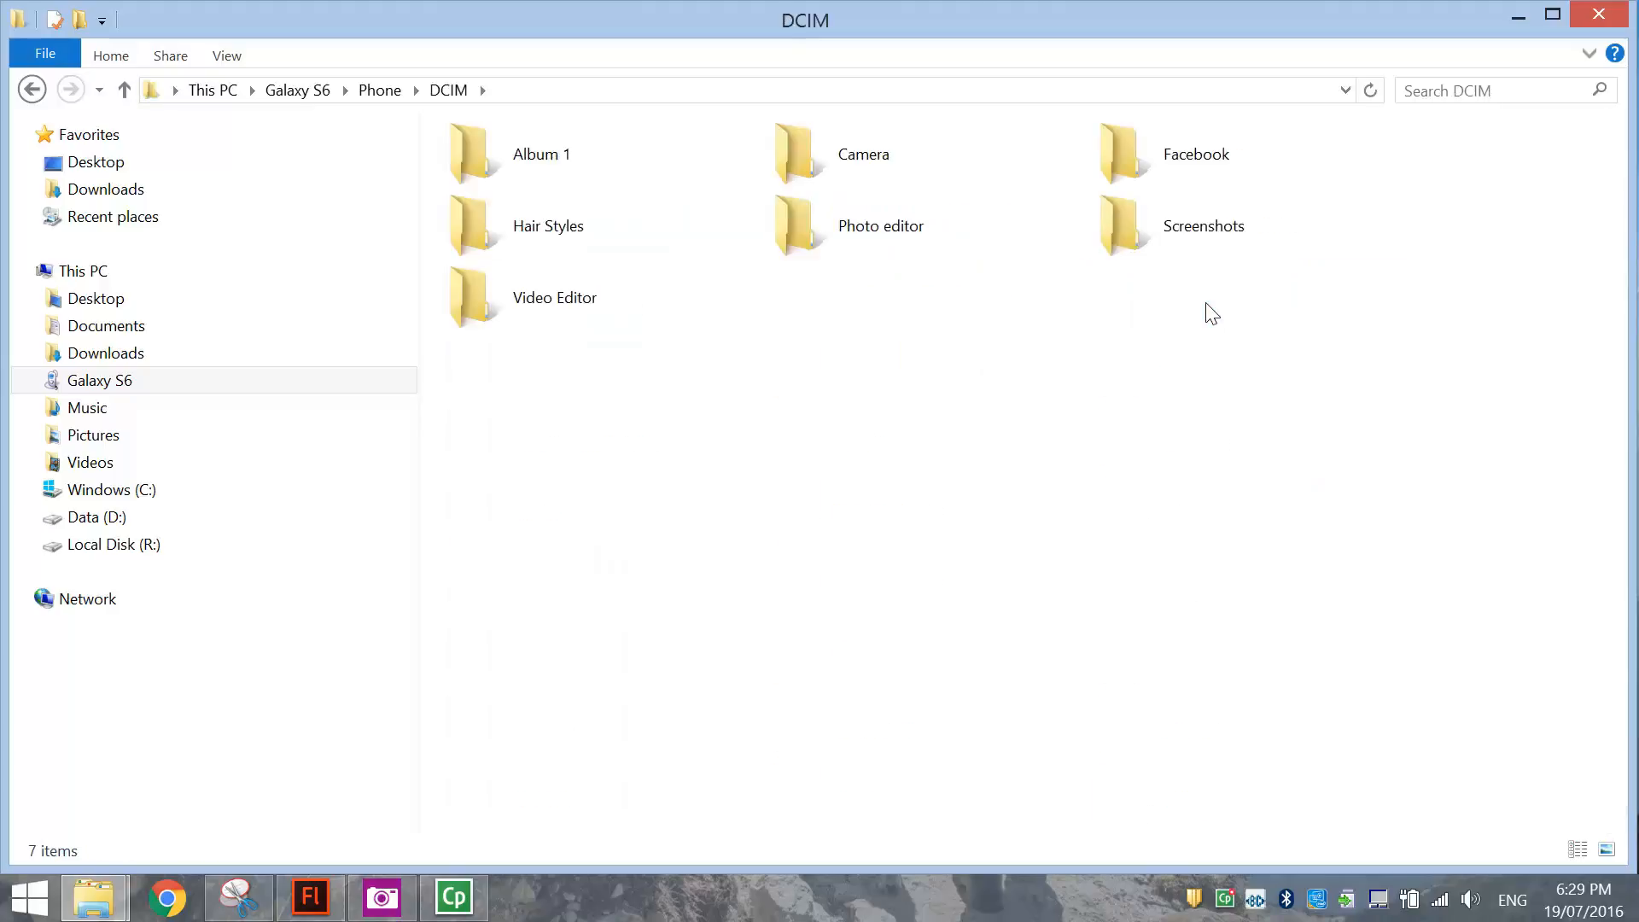
mouse_move(996, 353)
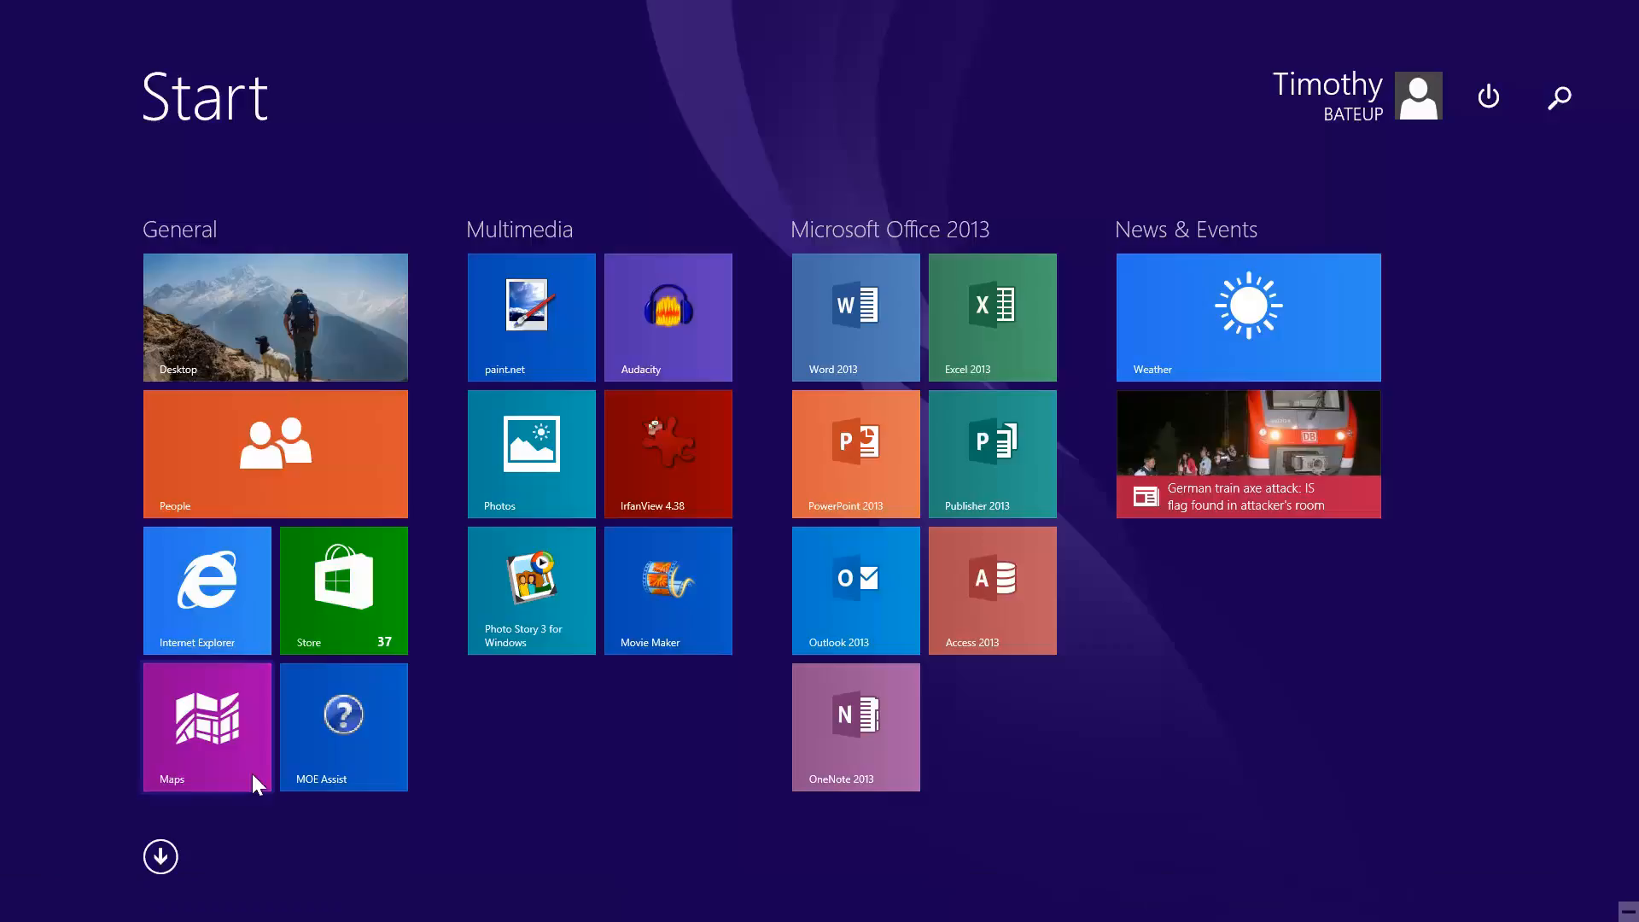
Step: Search the Start screen for 'camera' and launch the Camera app
text(camera)
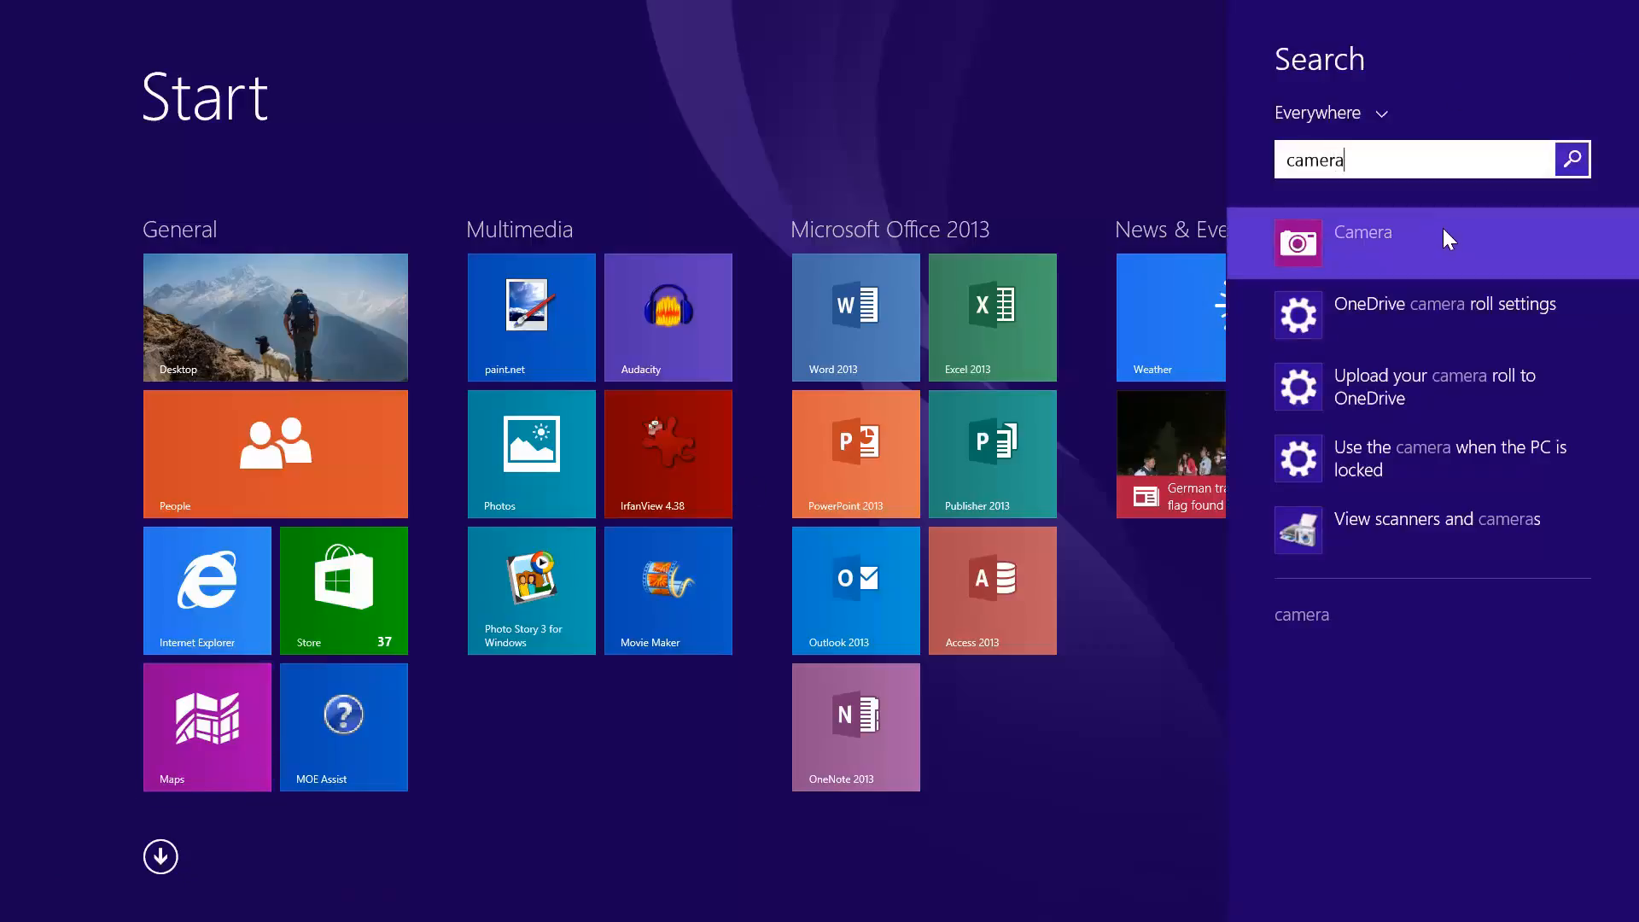
click(1362, 231)
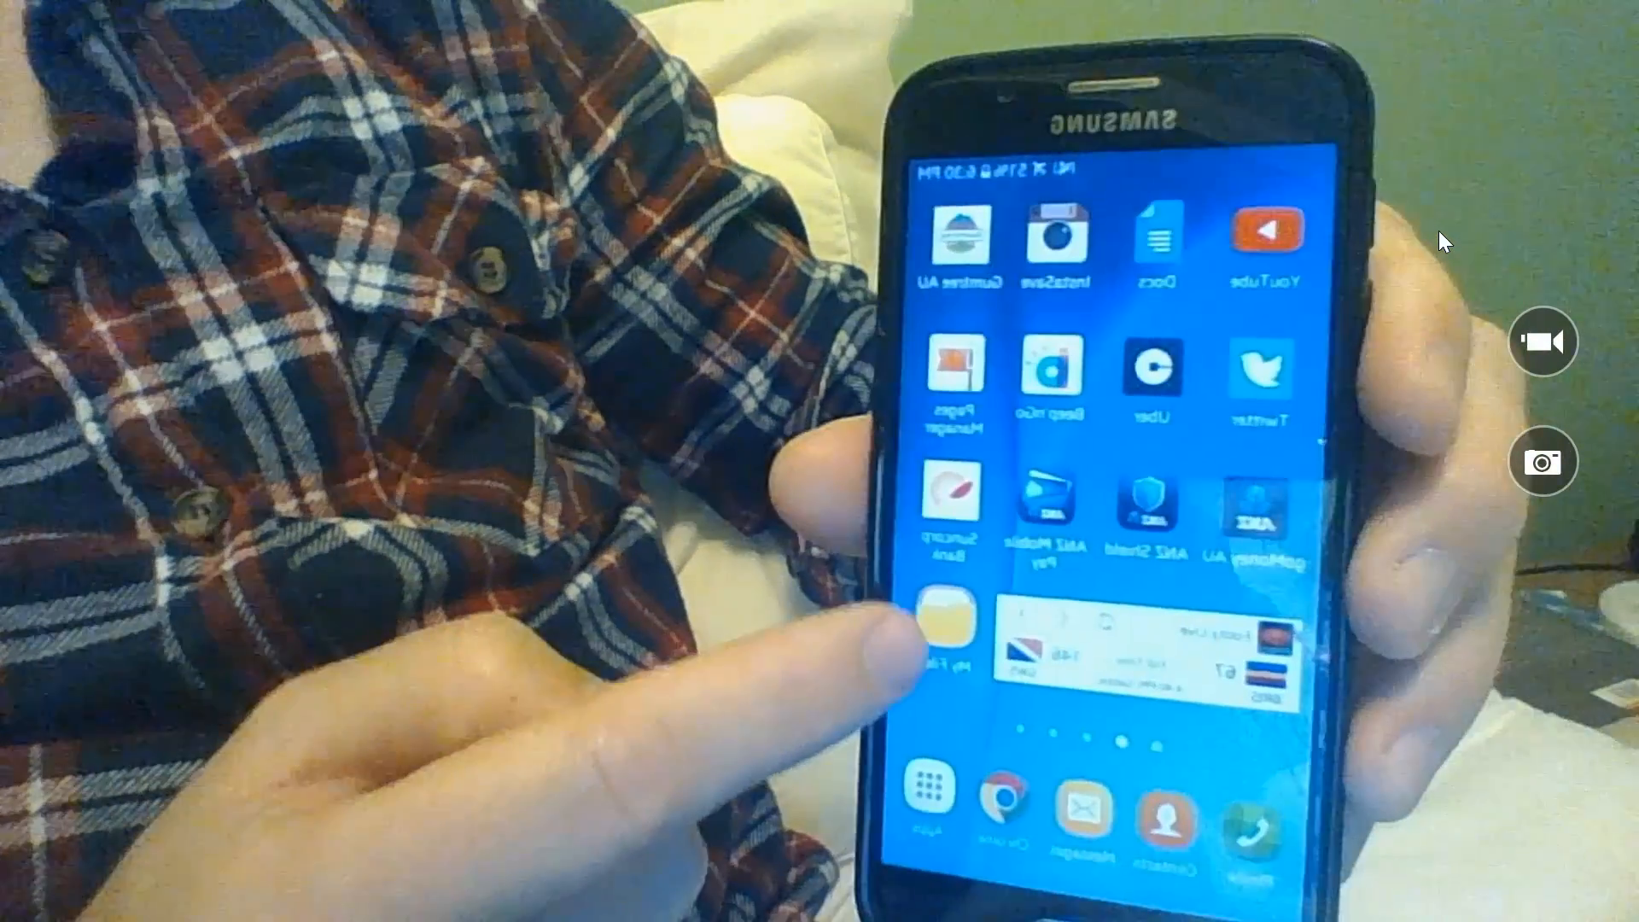
Step: Show the Galaxy S6 running Bob's Bio App home screen on the webcam
click(930, 627)
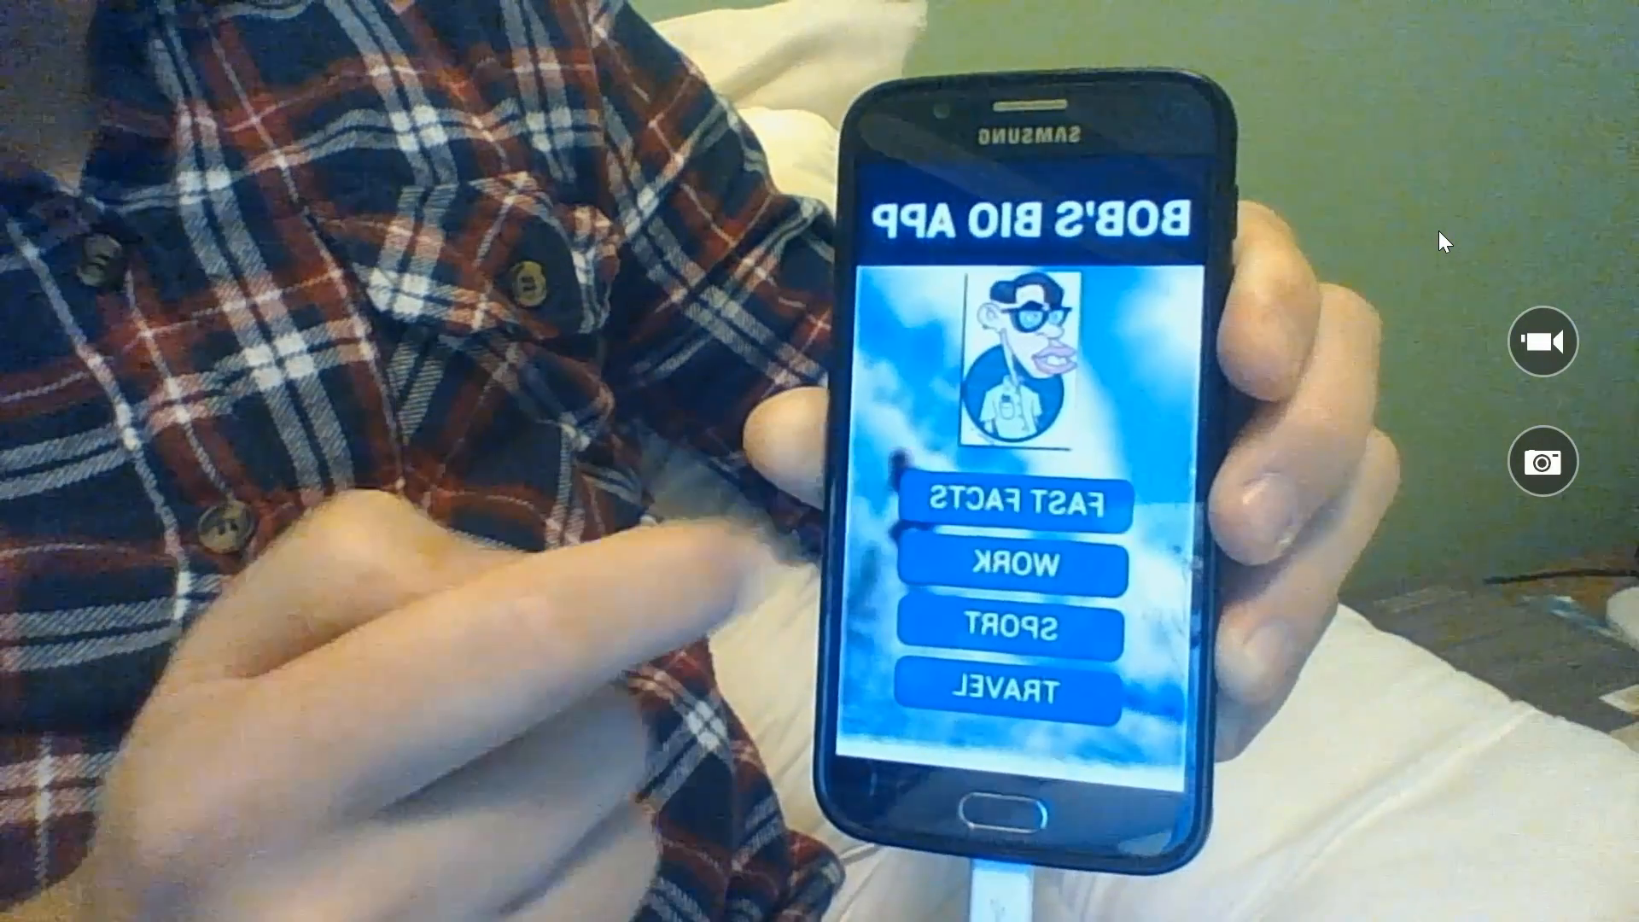
Step: Demonstrate the FAST FACTS, WORK, SPORT and TRAVEL buttons on the phone, then close Camera
click(997, 492)
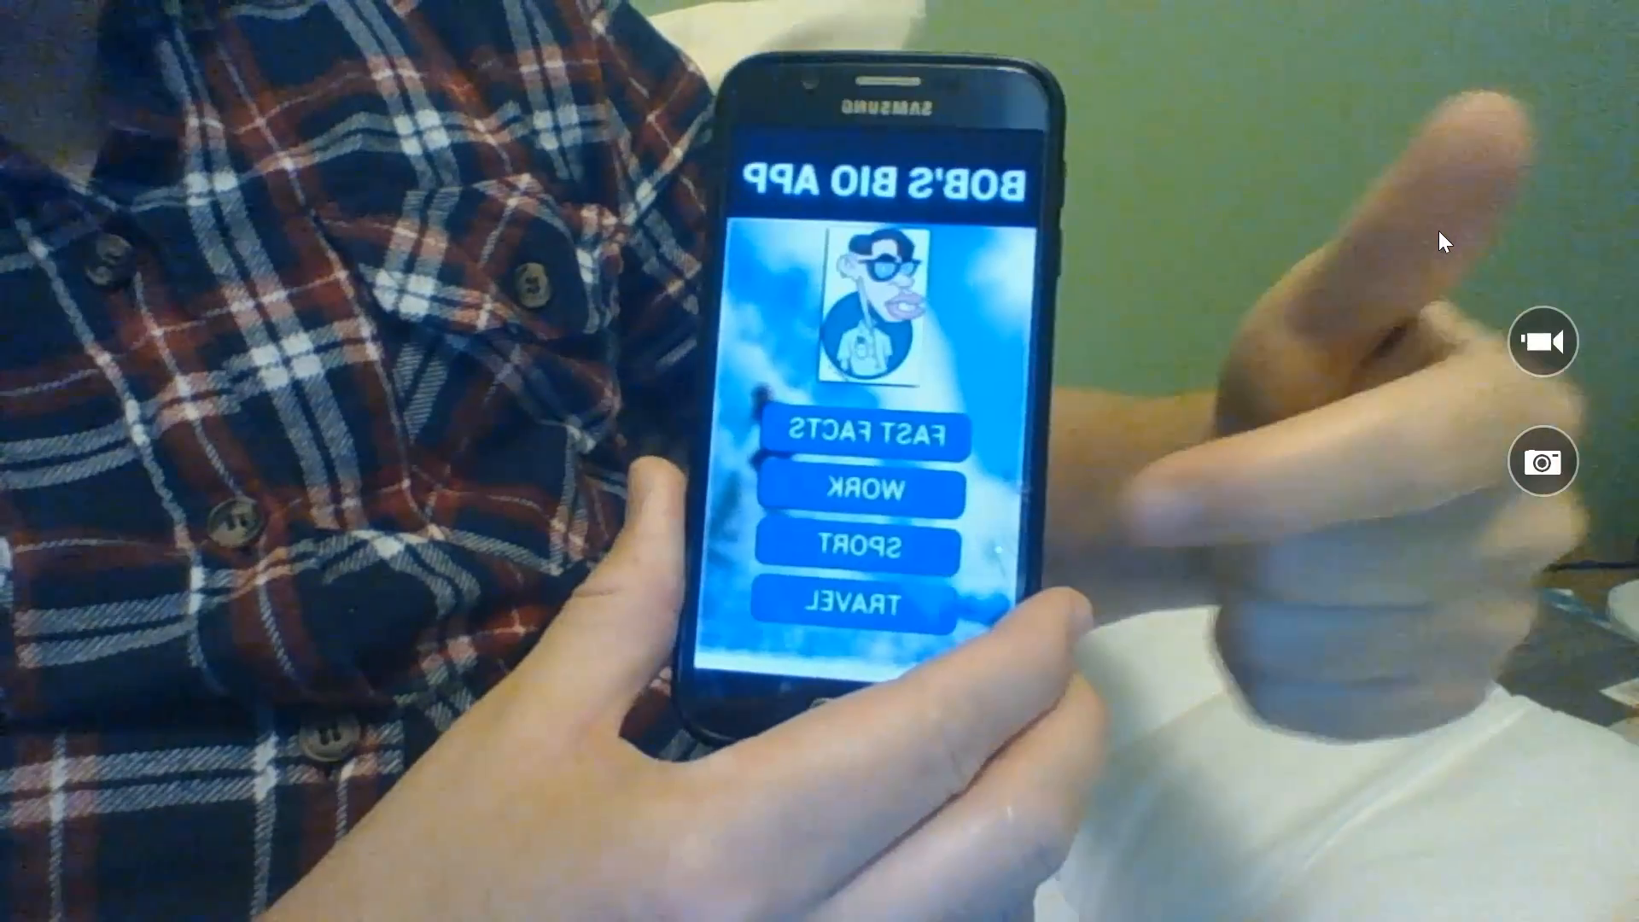
click(867, 492)
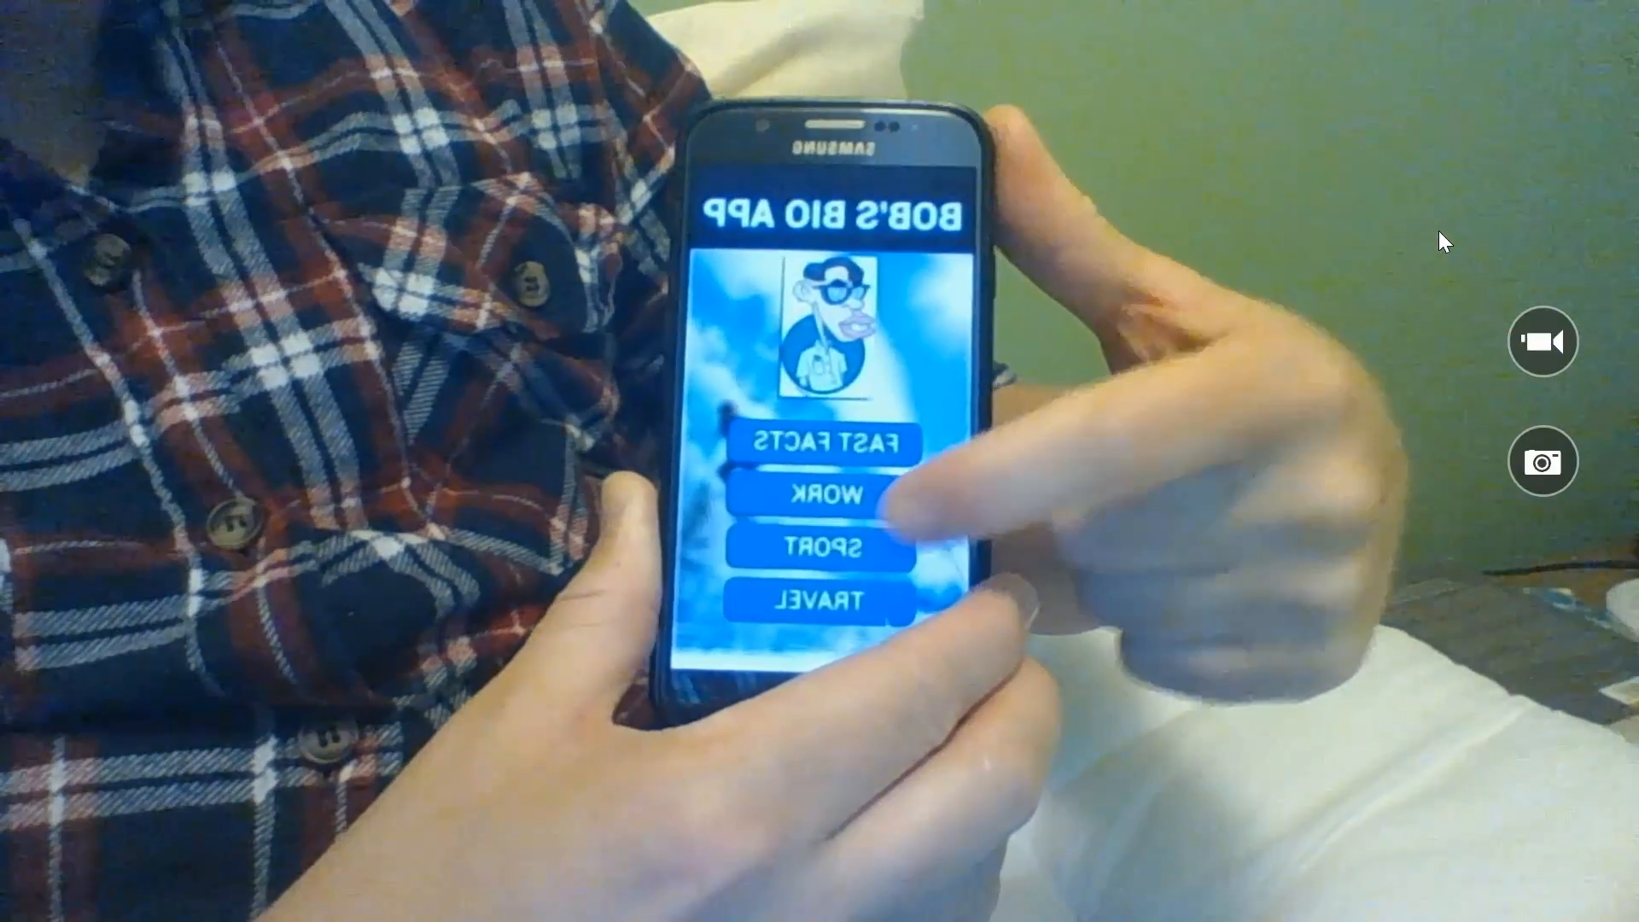
click(814, 548)
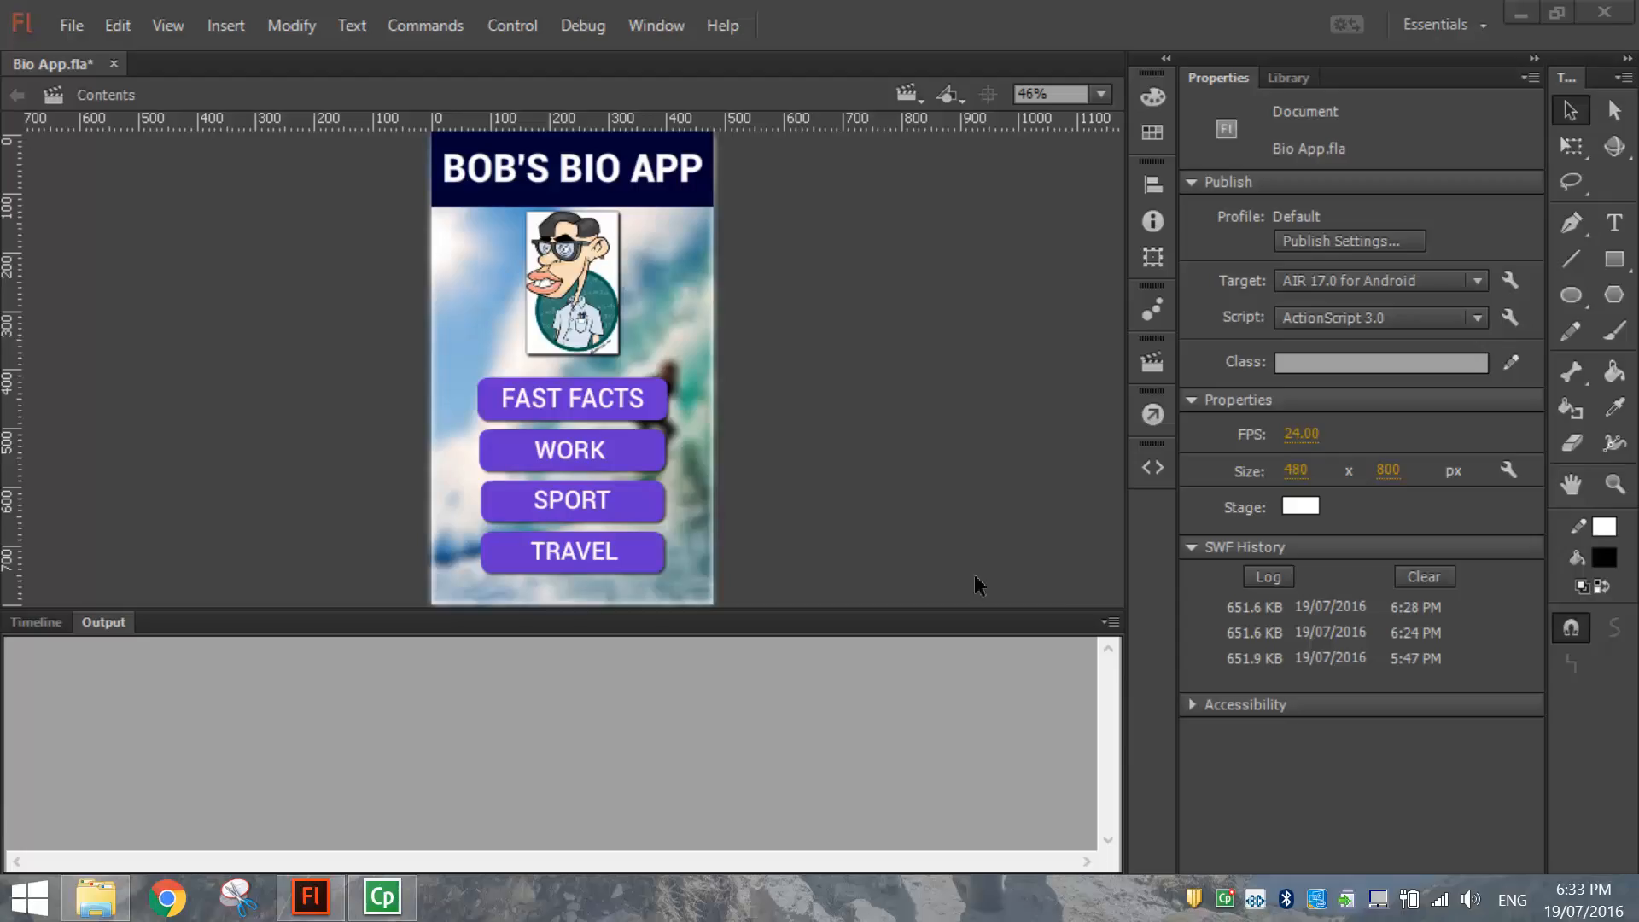
Step: Save the Bio App.fla document, clearing the unsaved-changes marker
click(71, 24)
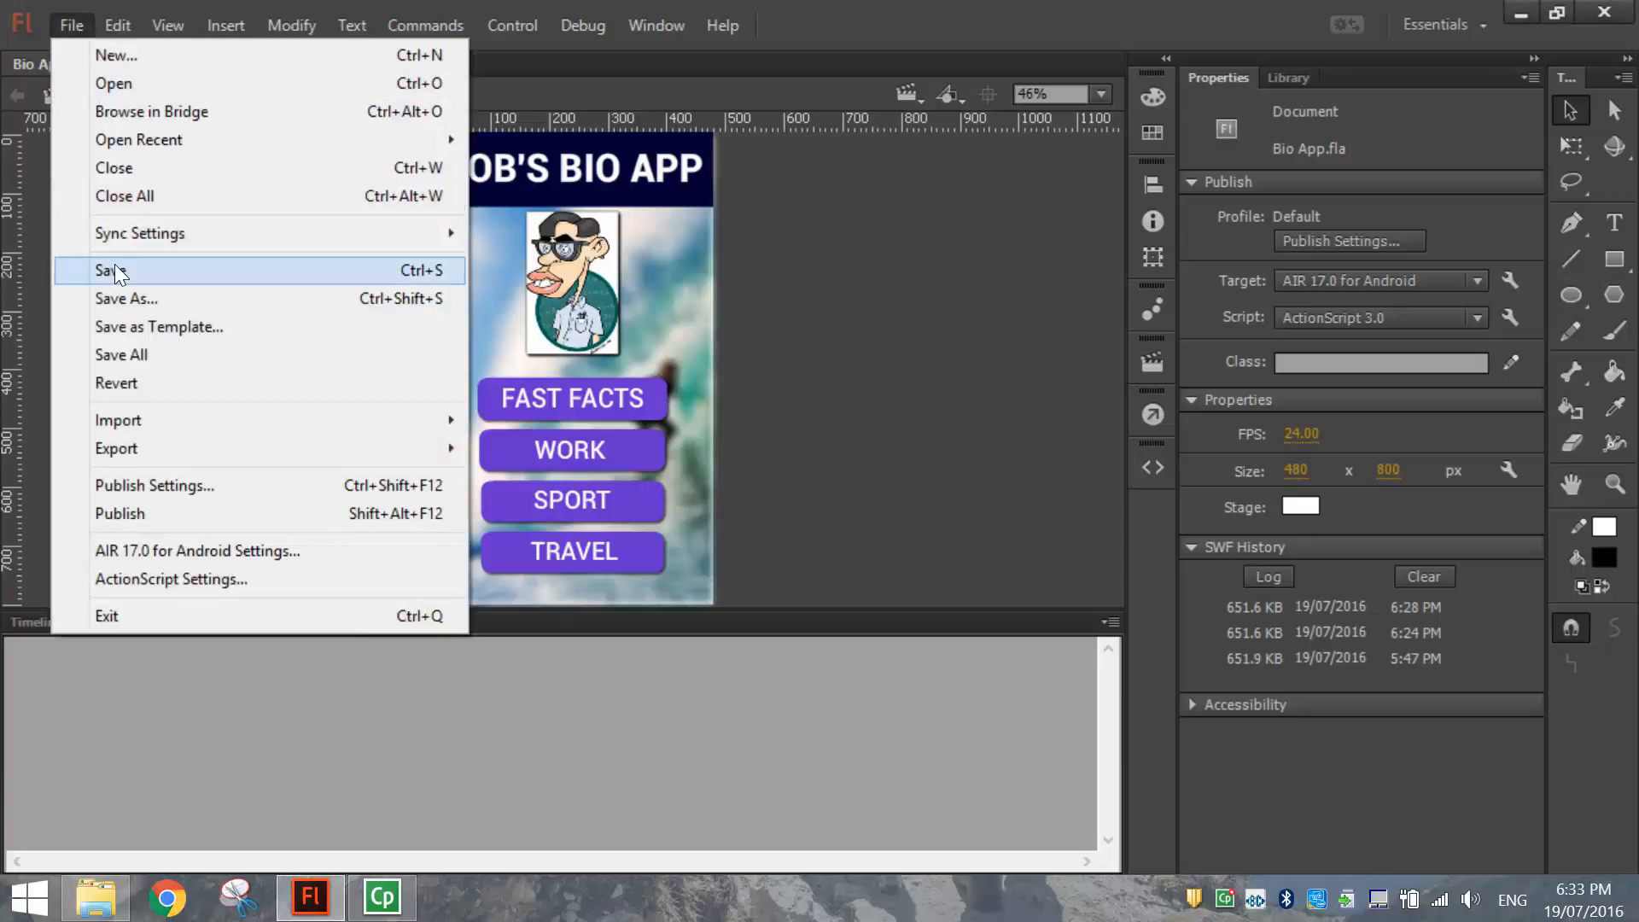
click(103, 271)
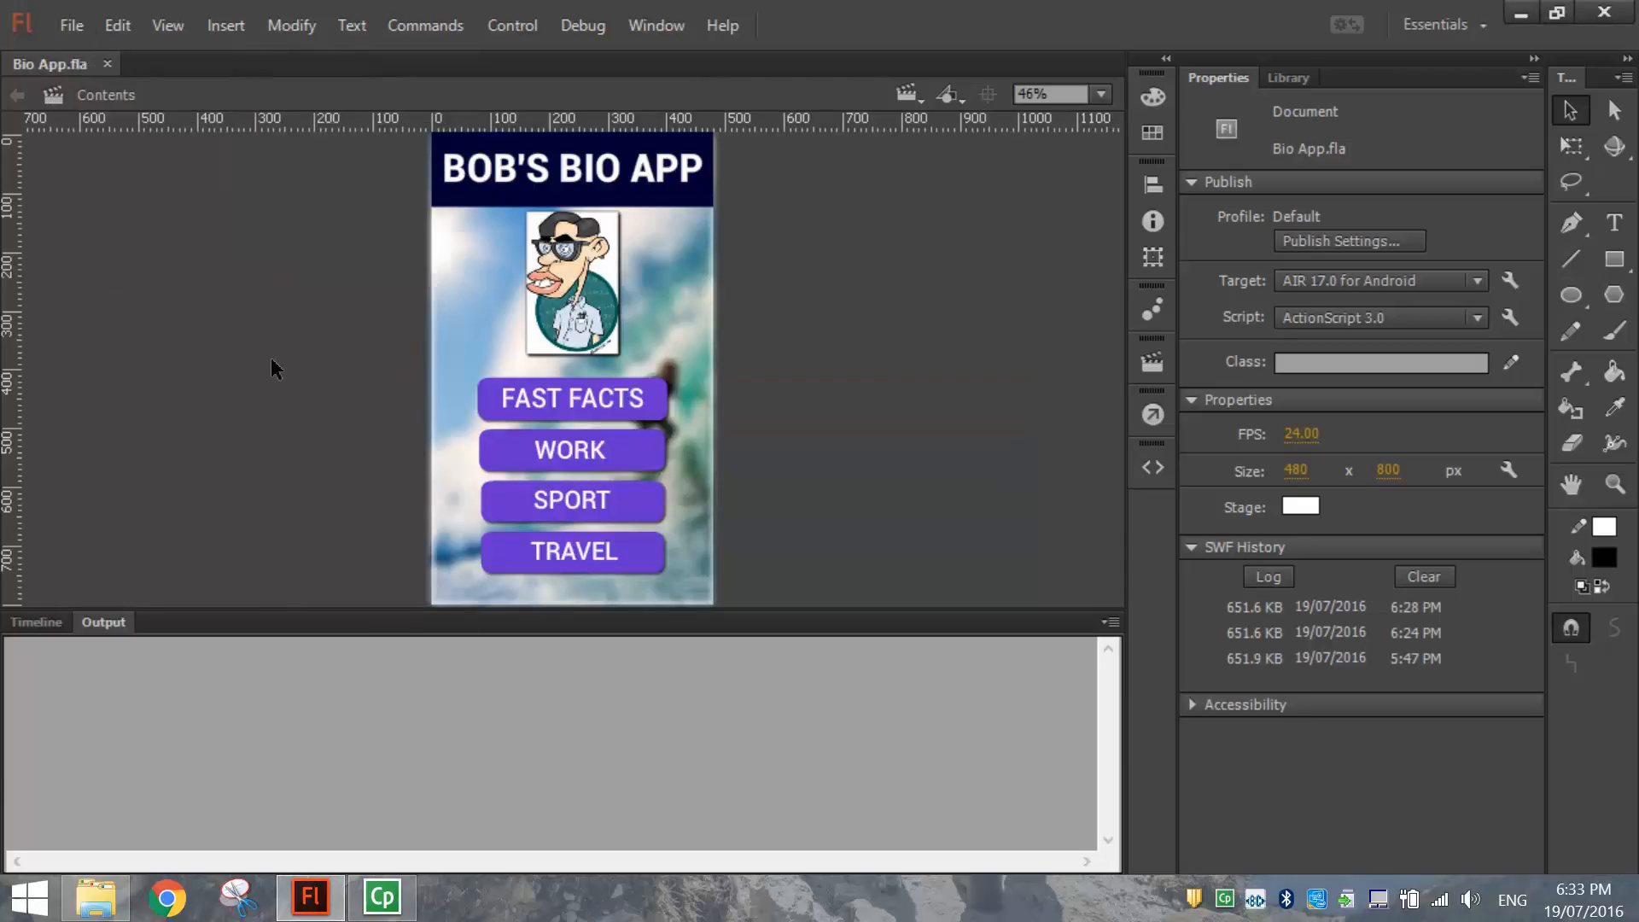